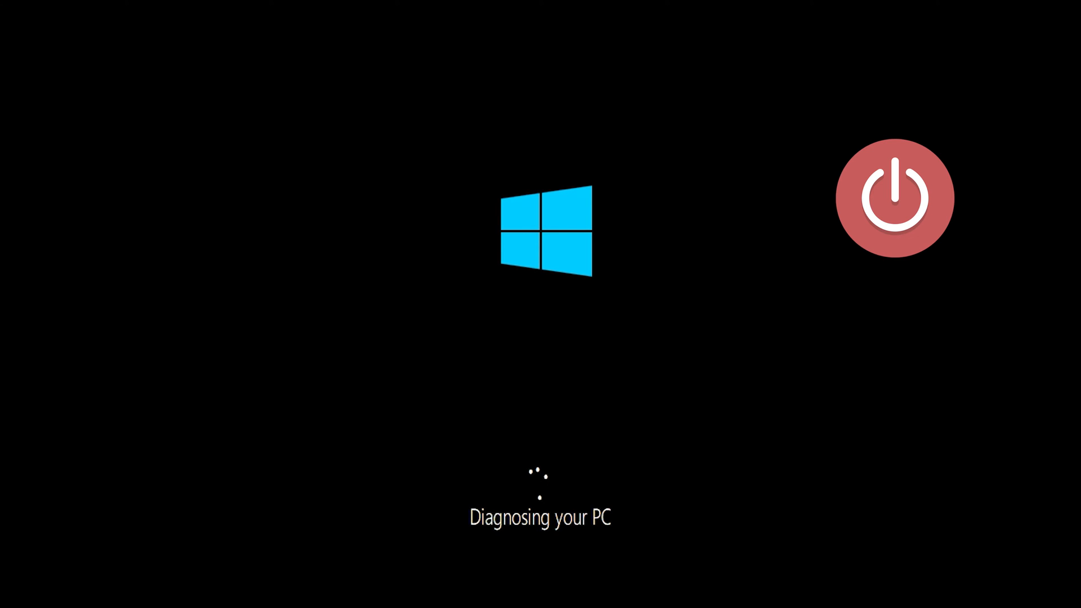
Interrupt the failing boot so Windows falls into the Automatic Repair screen
click(894, 197)
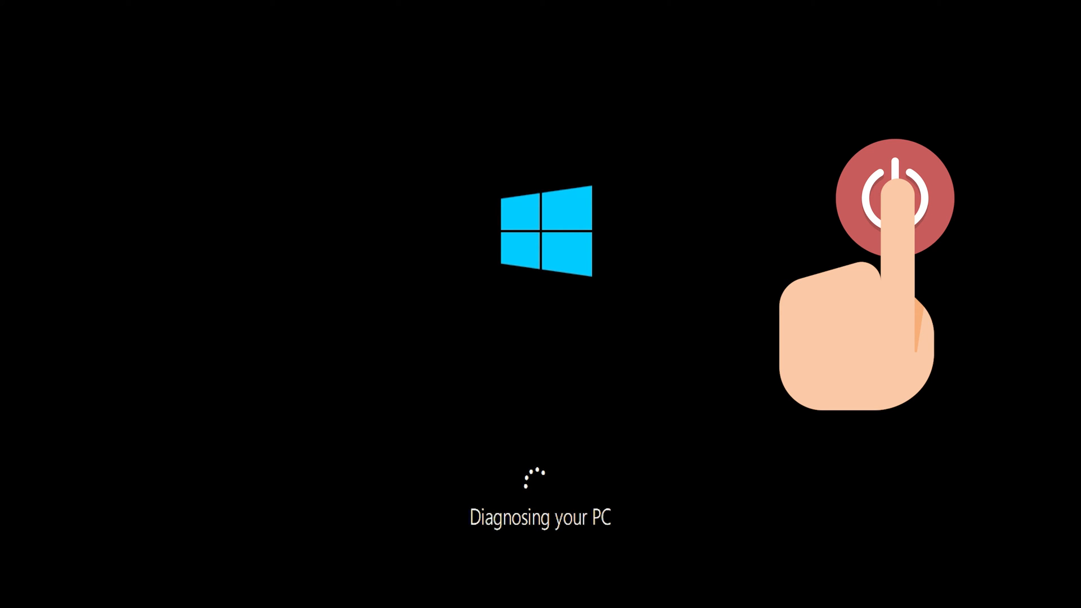
click(896, 194)
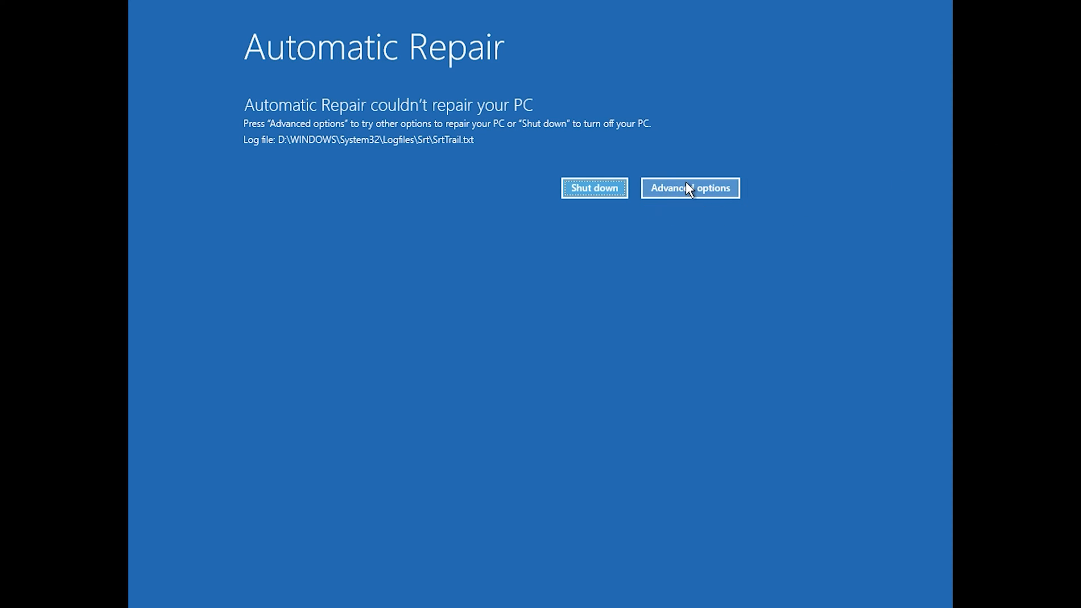
Go from the Automatic Repair screen into the Troubleshoot advanced options
click(690, 189)
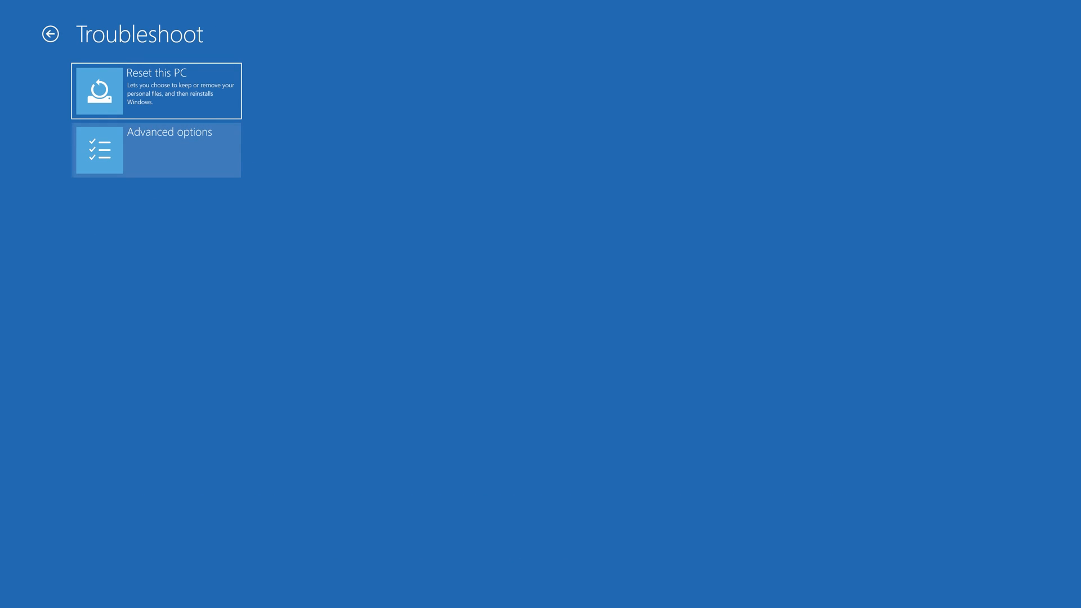
mouse_move(164, 157)
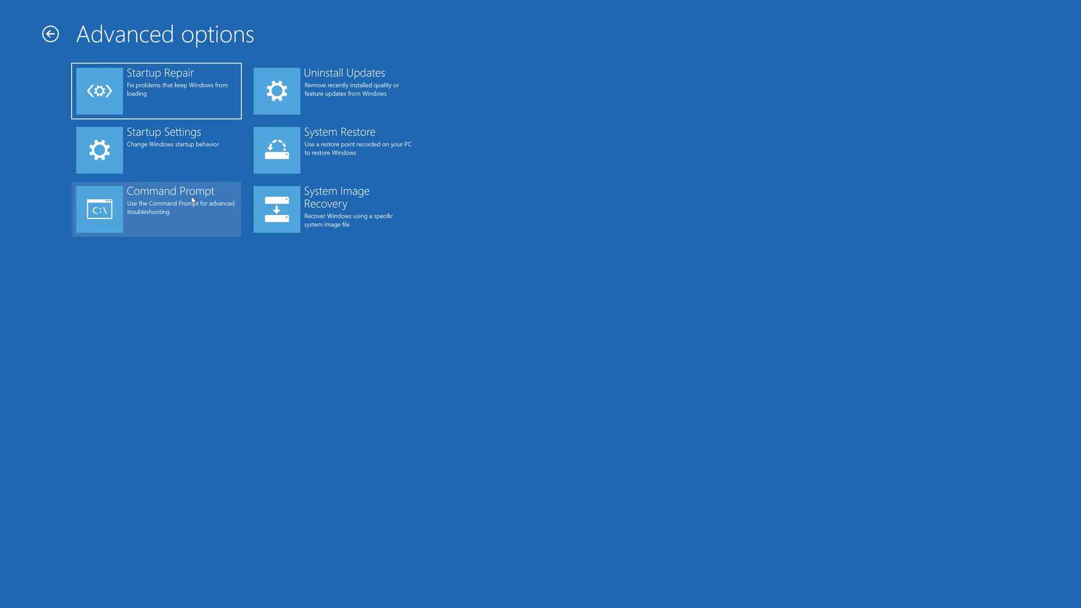
mouse_move(119, 249)
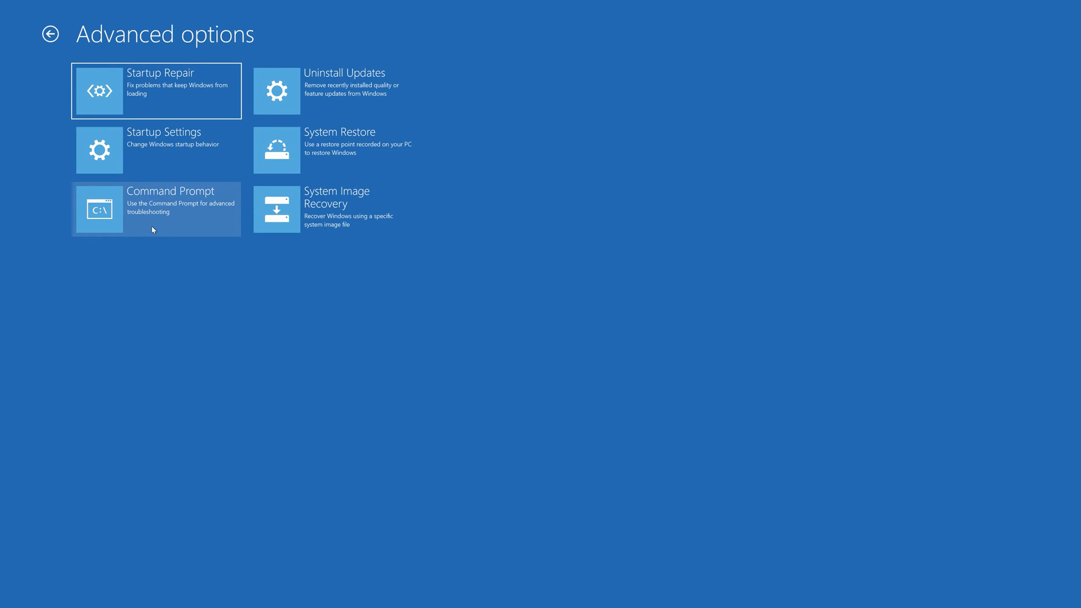
Launch Command Prompt from the recovery tools and continue with the chosen account
click(157, 209)
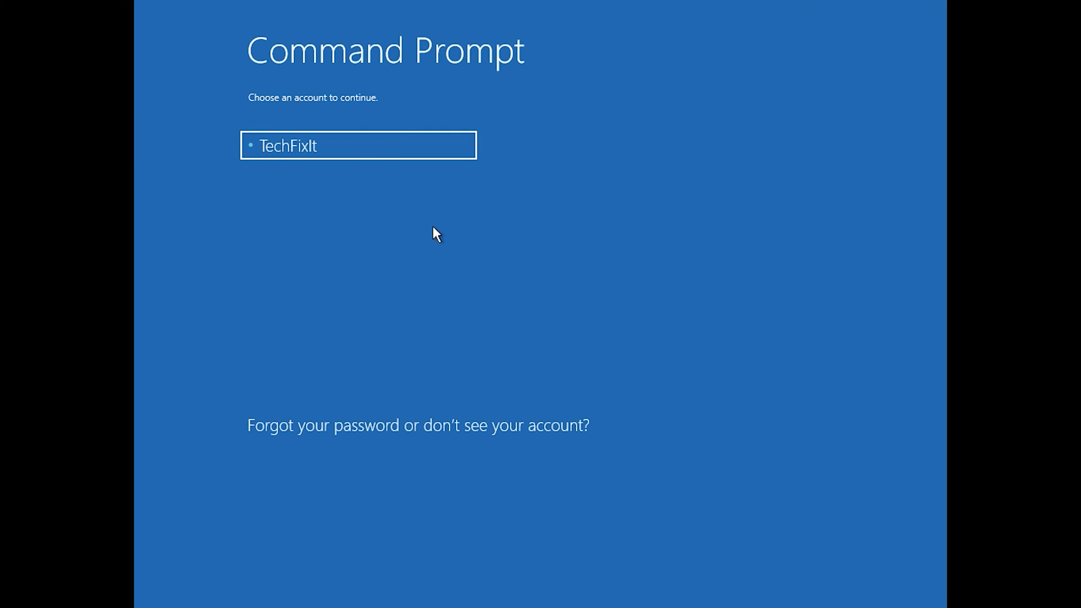
click(352, 149)
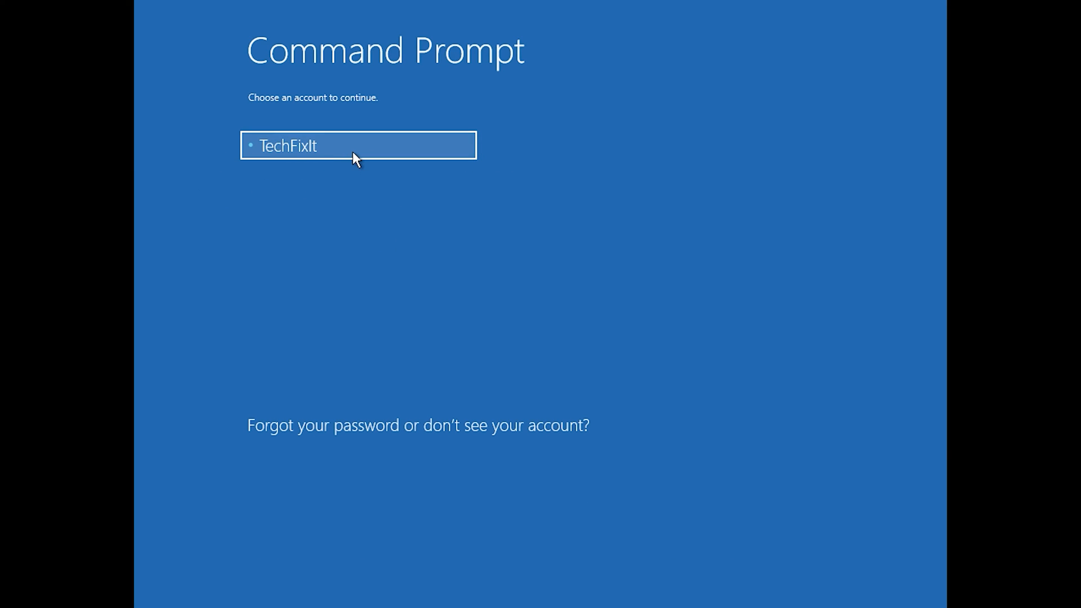
click(355, 145)
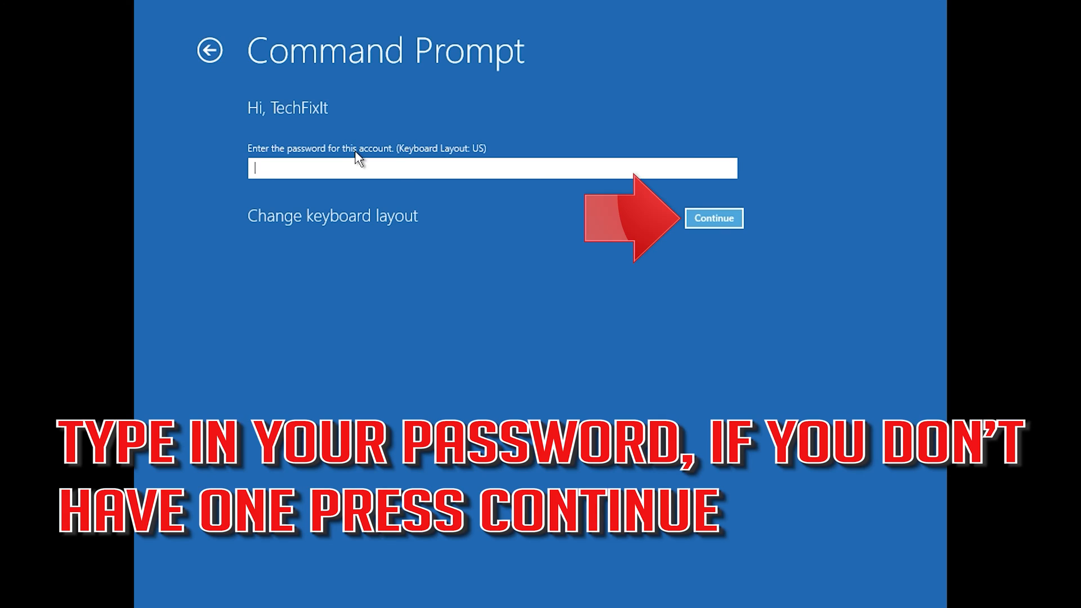
mouse_move(460, 263)
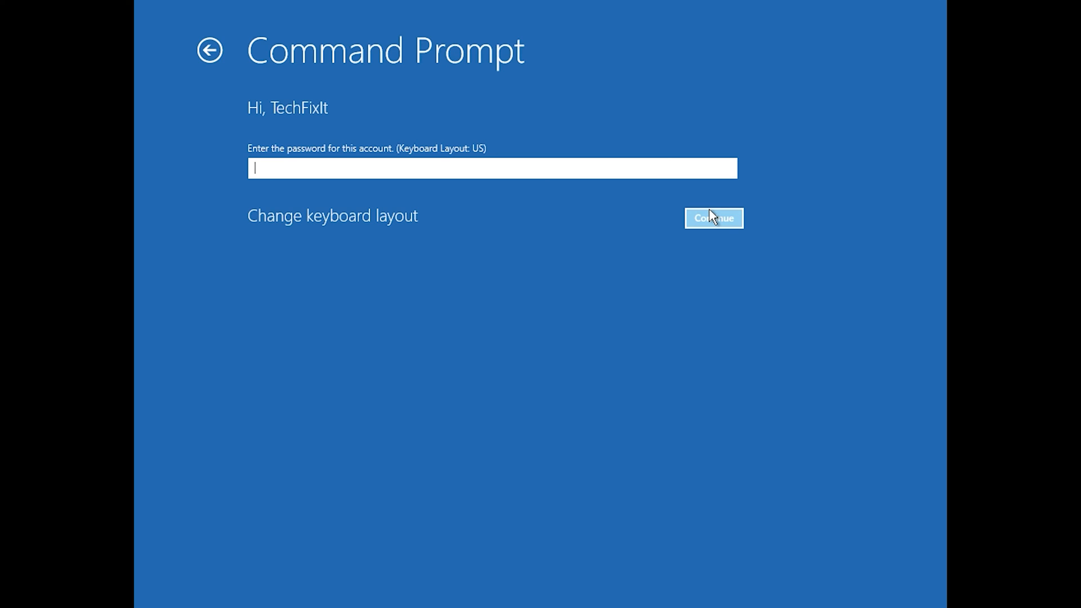
Continue with a blank password and run bootrec /fixmbr to rewrite the master boot record
click(713, 218)
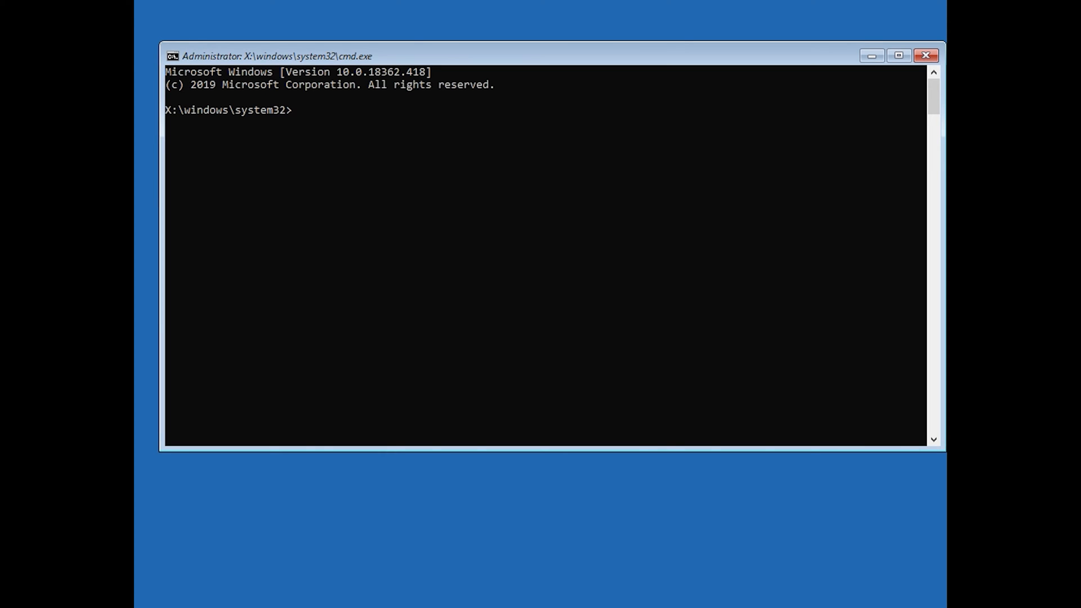
text(b)
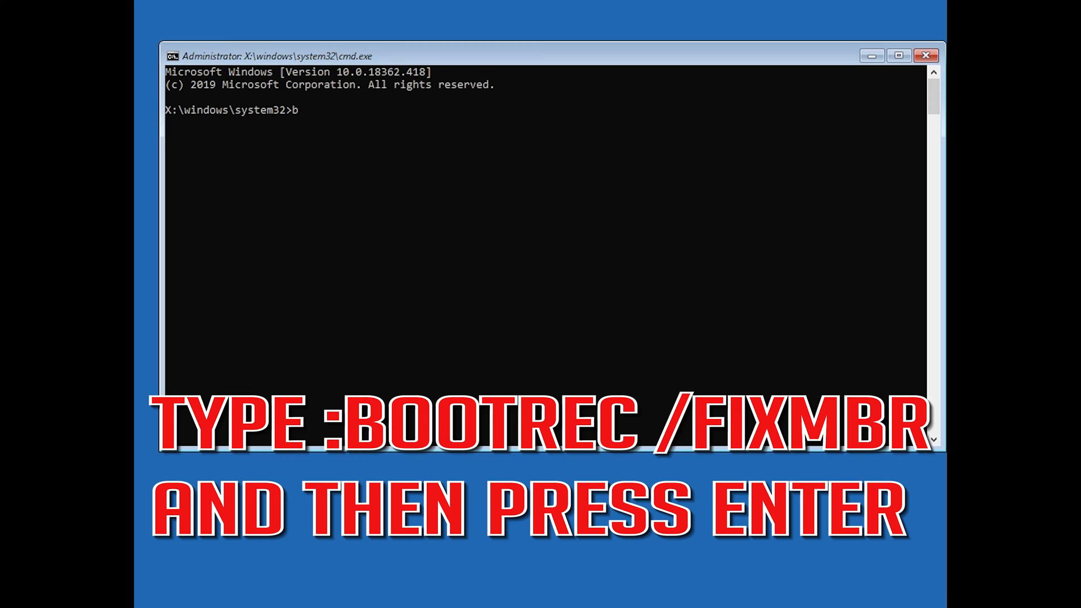
text(ootrec)
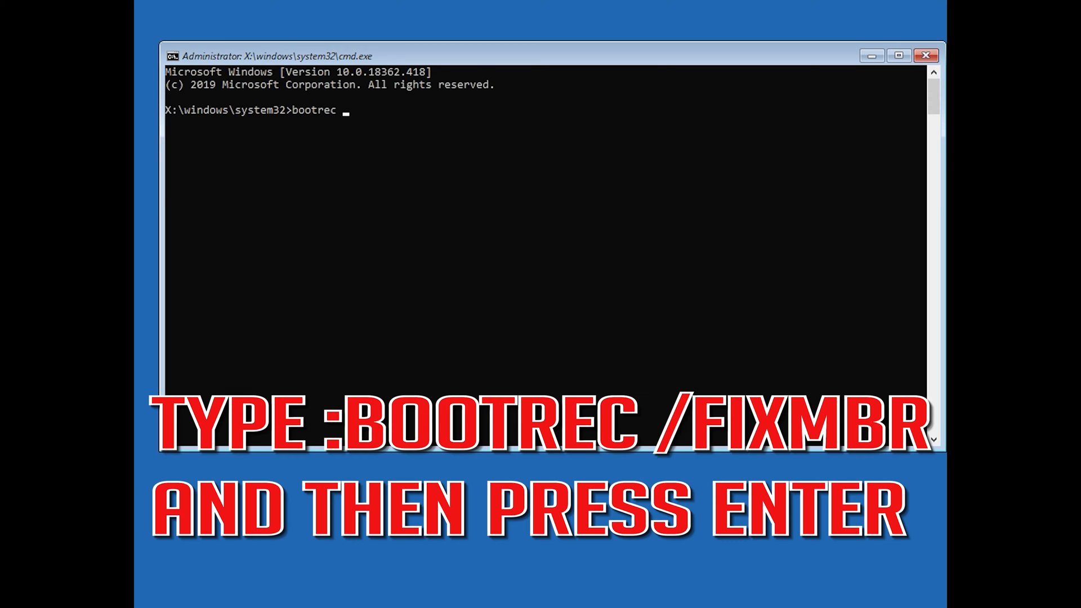
text(/)
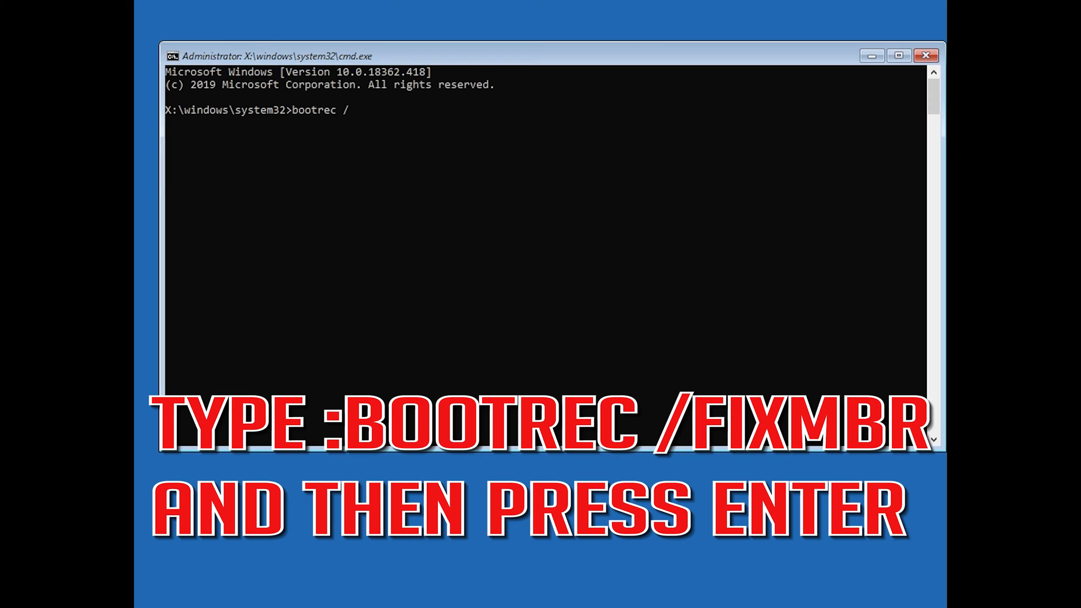
text(fixmbr)
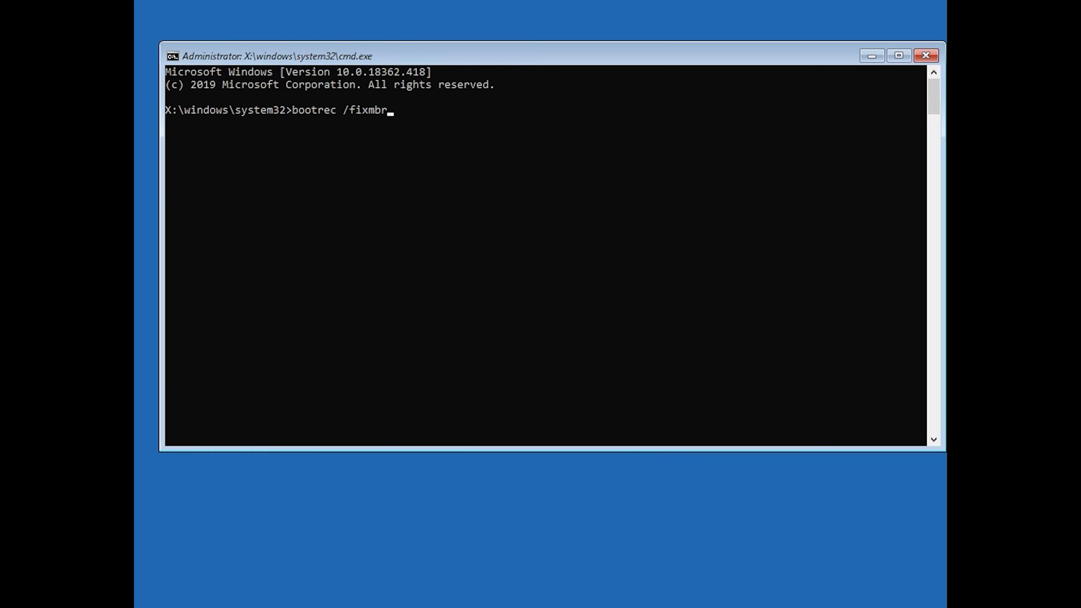
key(Enter)
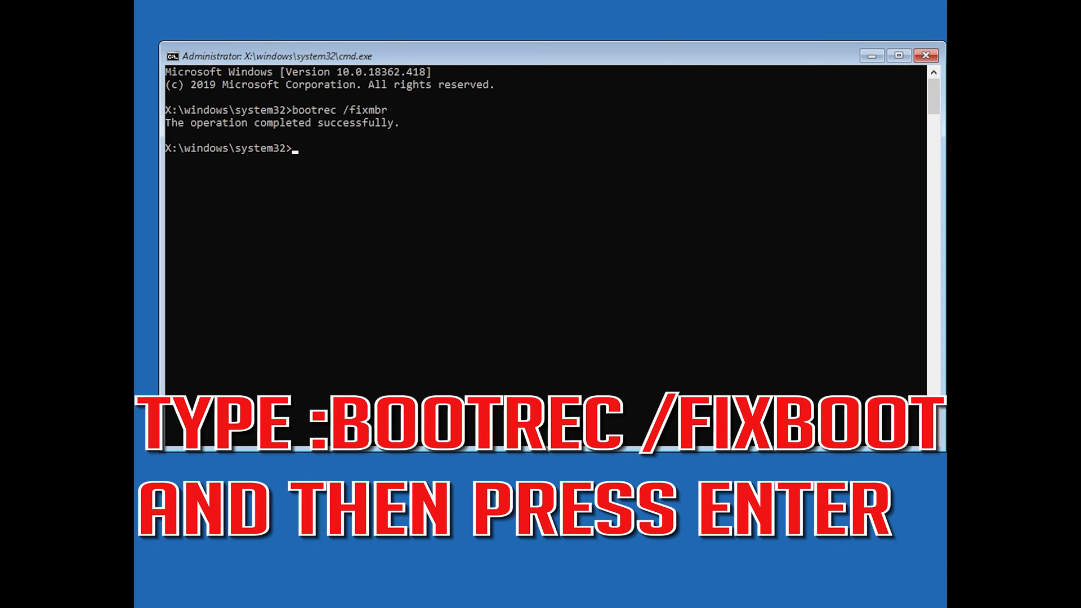
Enter bootrec /fixboot at the prompt, ready to repair the boot sector
text(boo)
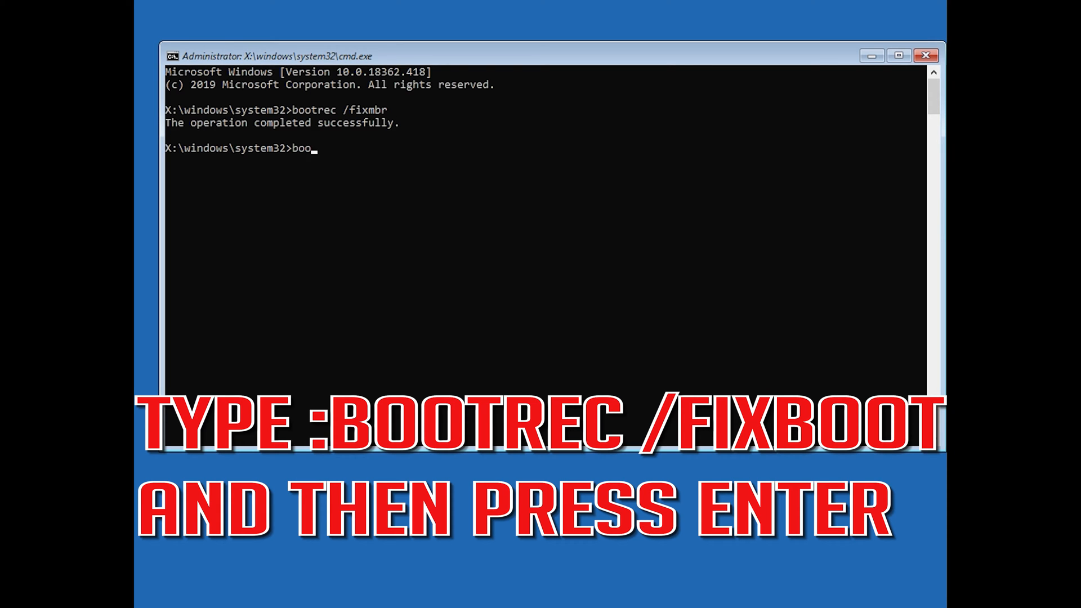
text(trec)
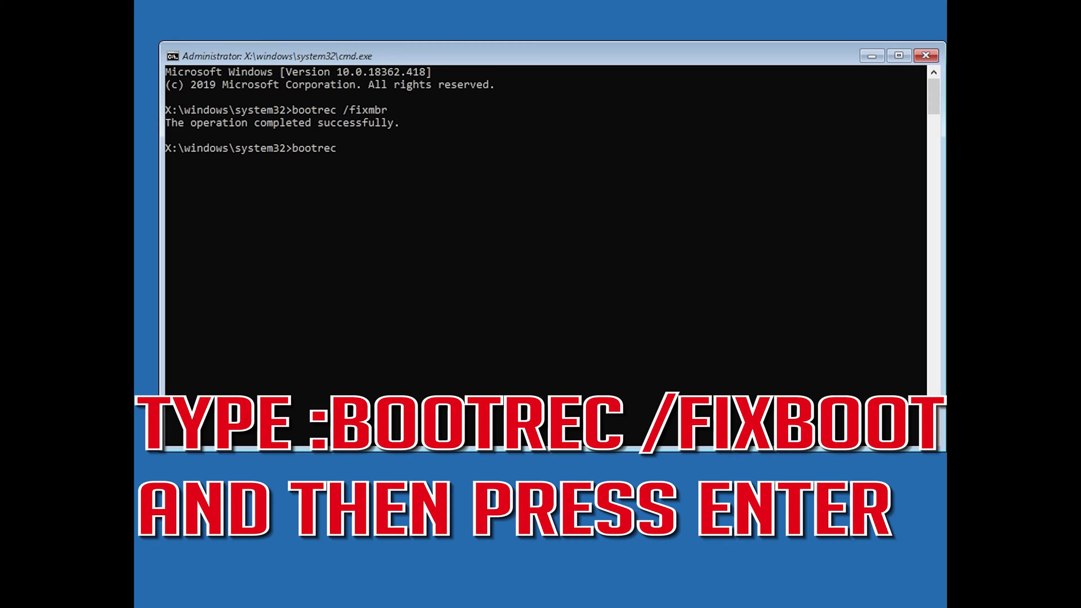
text(/)
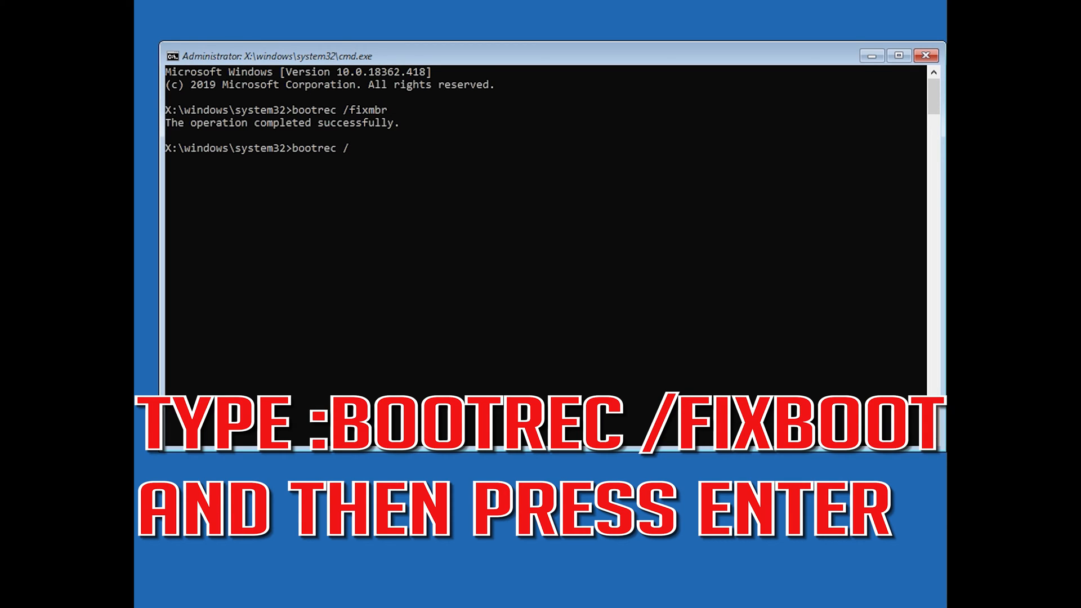
text(fixb)
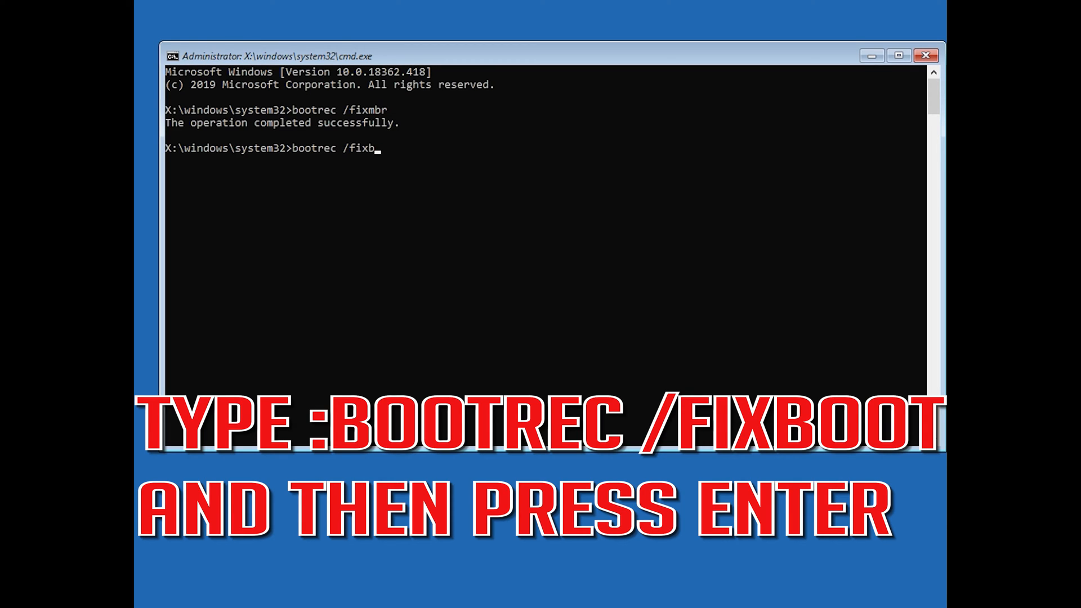
text(oot)
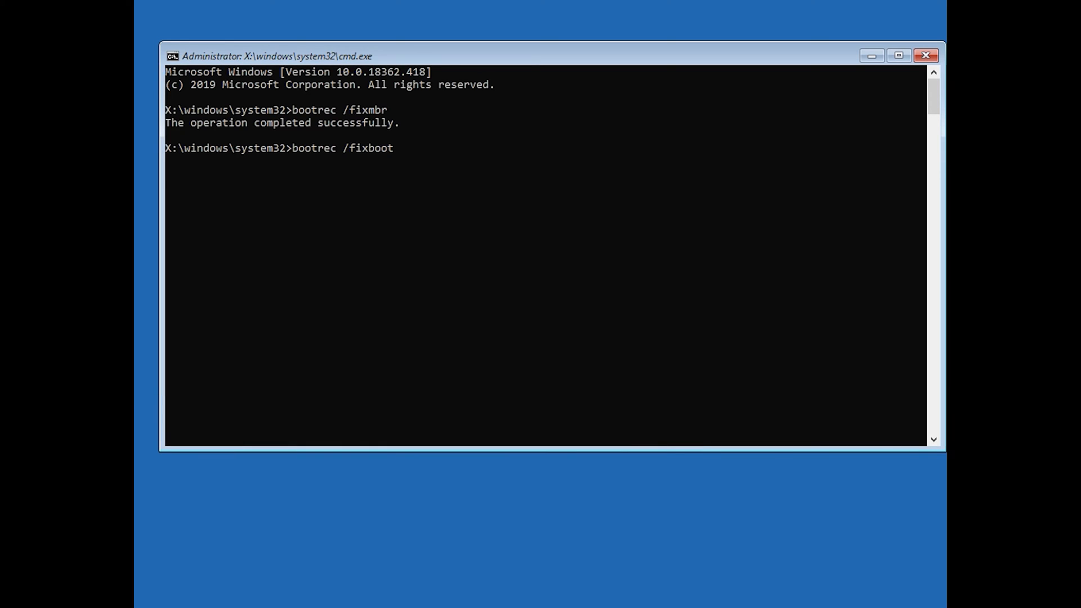
Run bootrec /fixboot (Access is denied), then bootsect /nt60 sys to update the volume boot code
key(Enter)
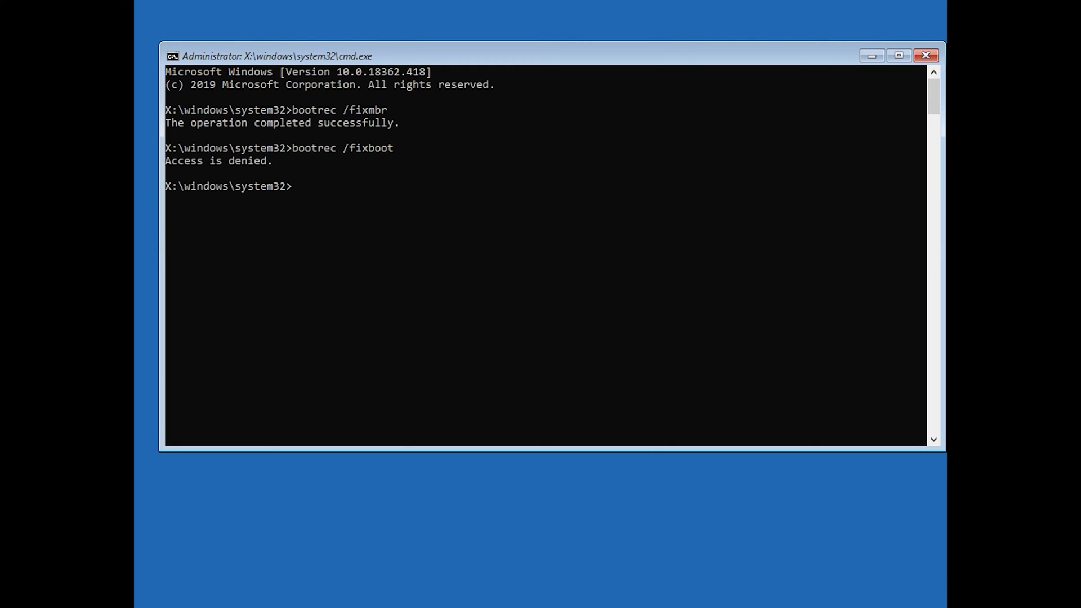
text(boot)
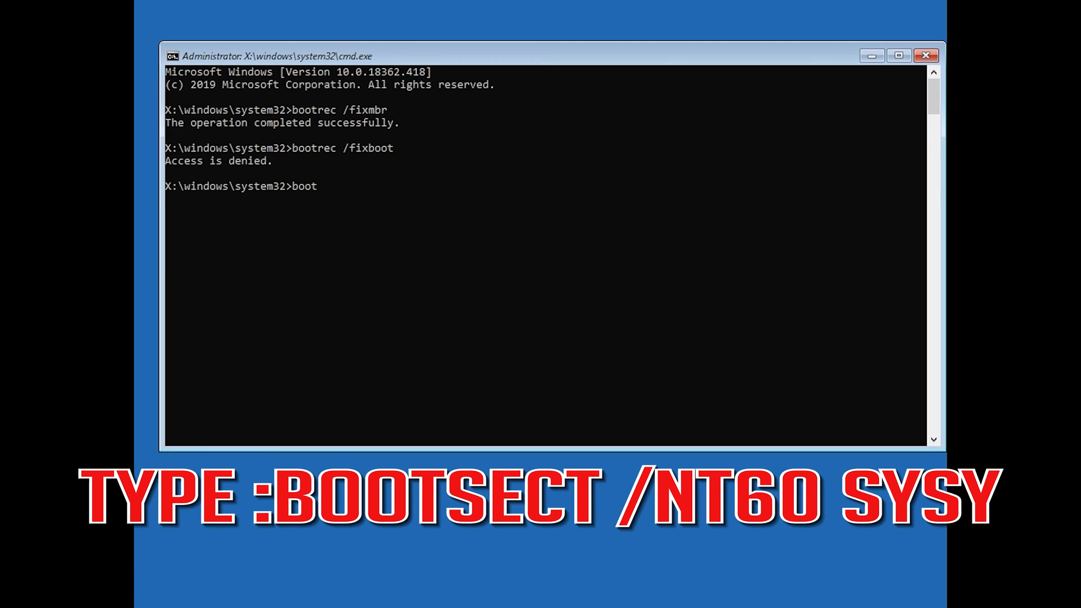
text(sect)
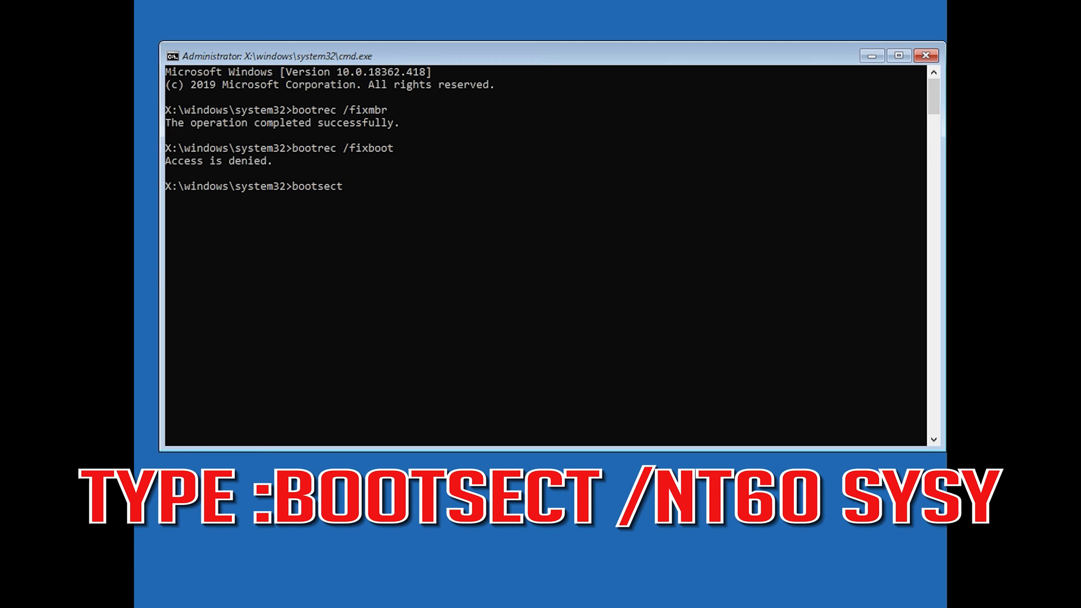
text(/nt6)
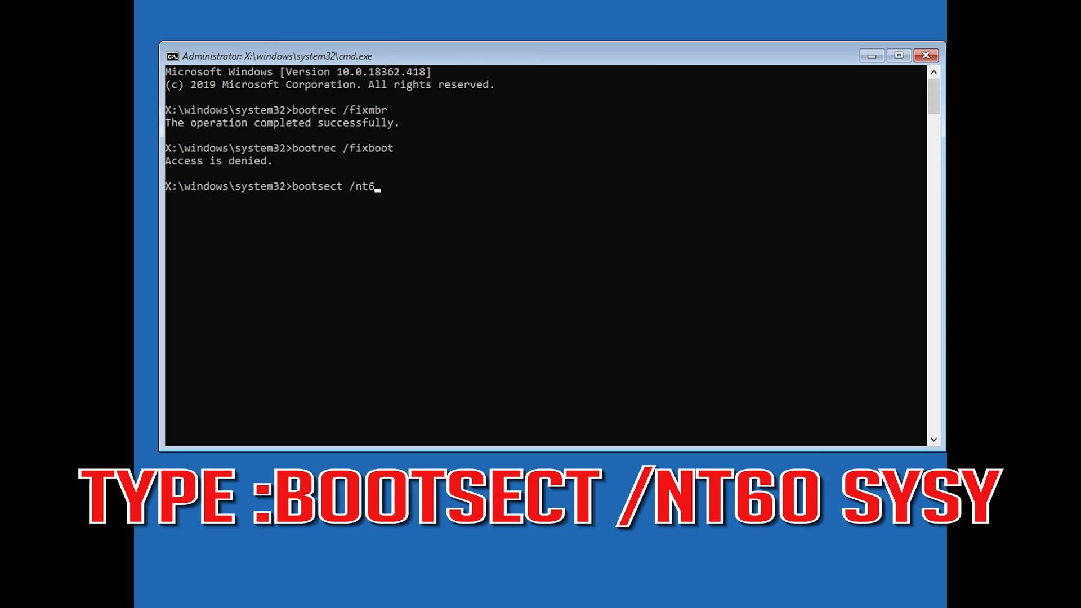
text(0 sys)
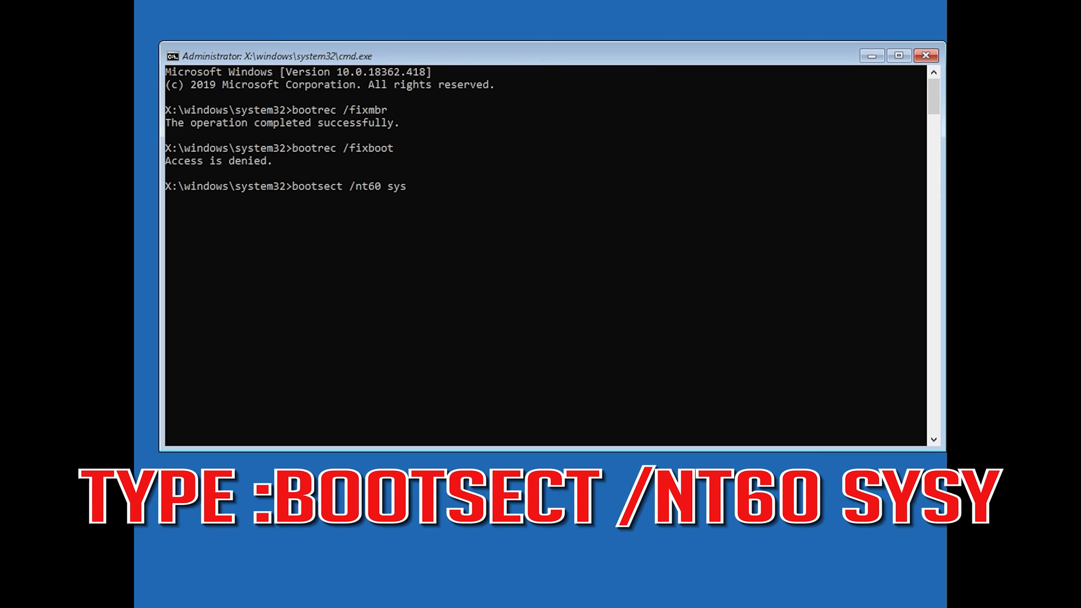
key(Enter)
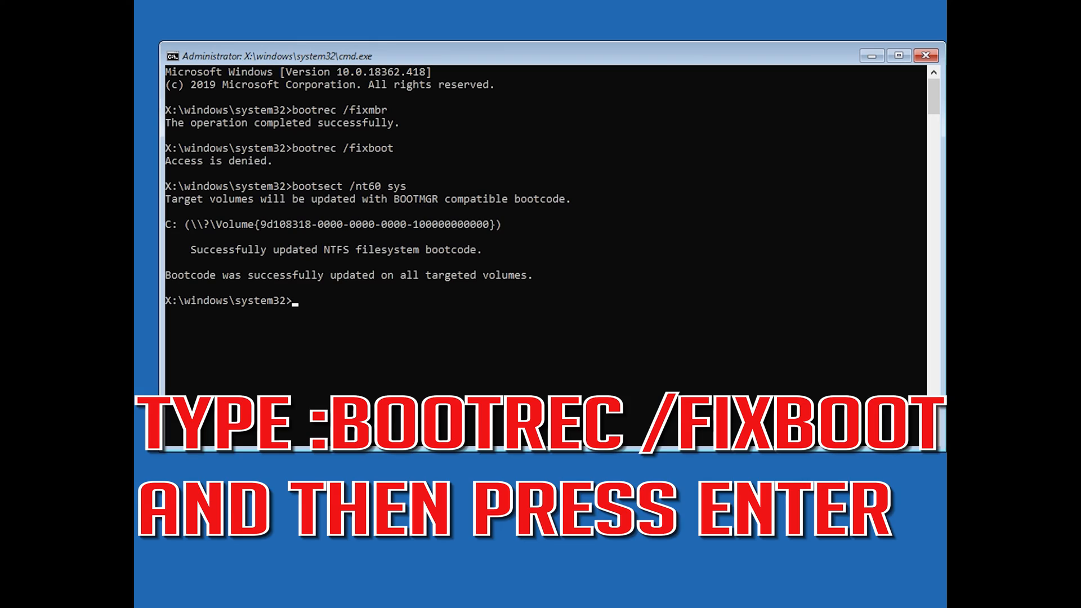
Run bootrec /fixboot again so the boot sector repair completes successfully
text(bootrec /)
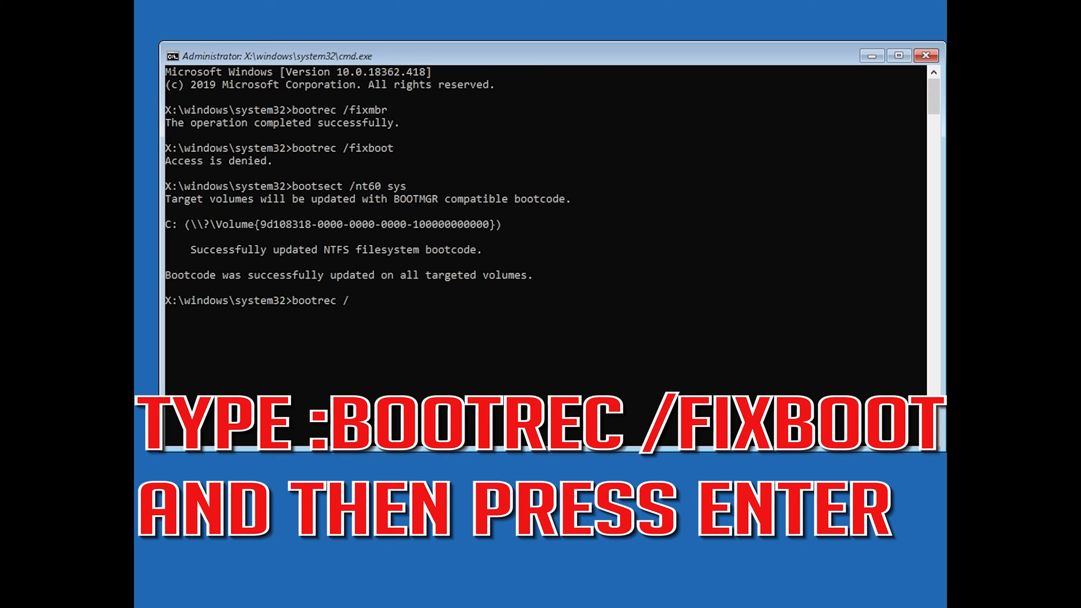
text(fixb)
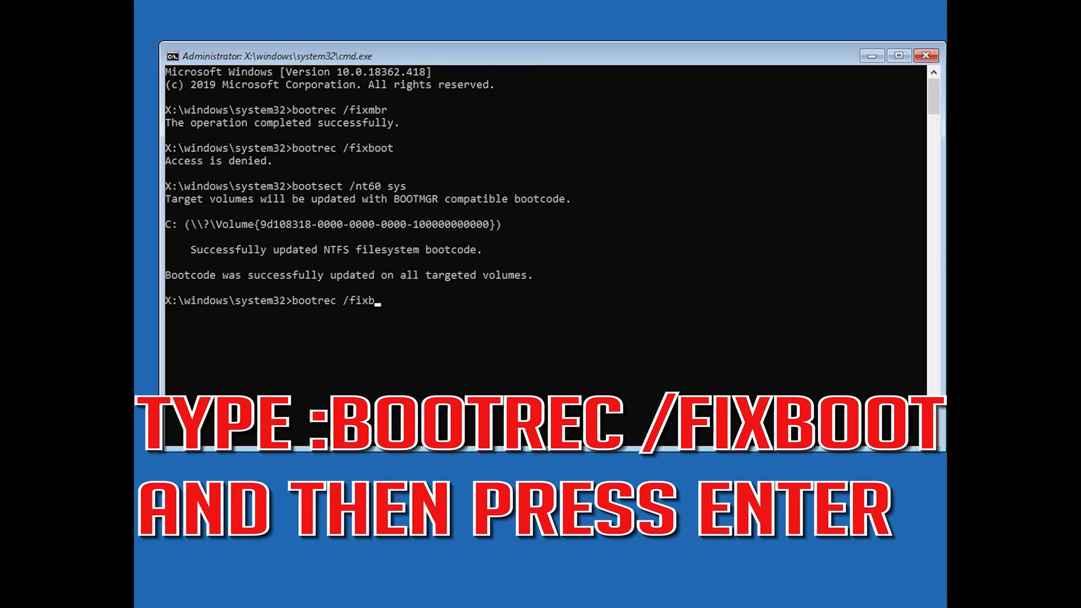
text(oot)
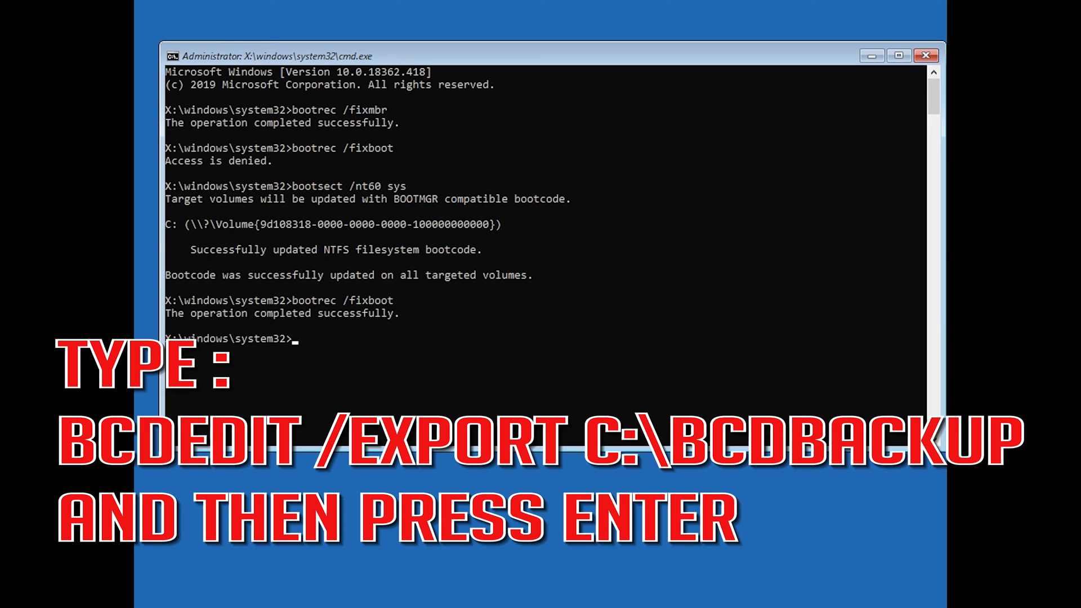
Enter bcdedit /export c:\bcdbackup to back up the boot configuration data
text(bcdedit /)
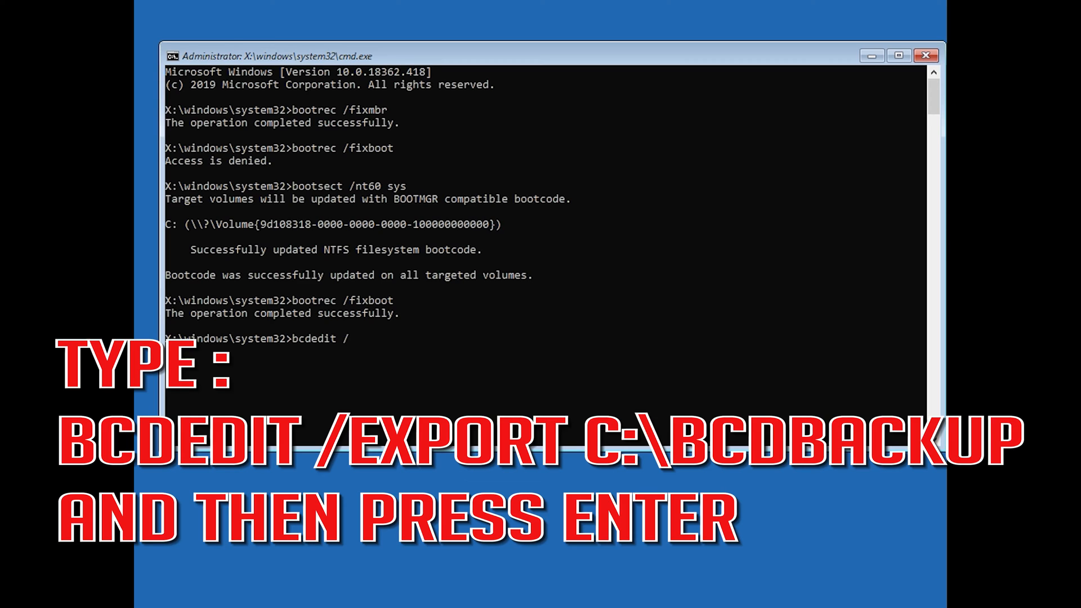
text(export)
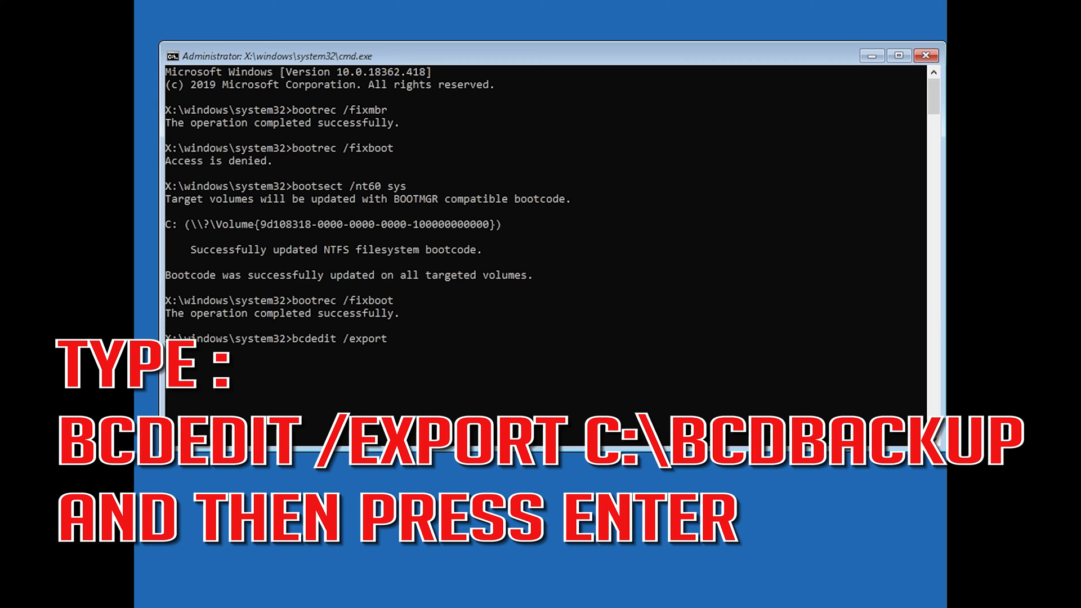
text(c)
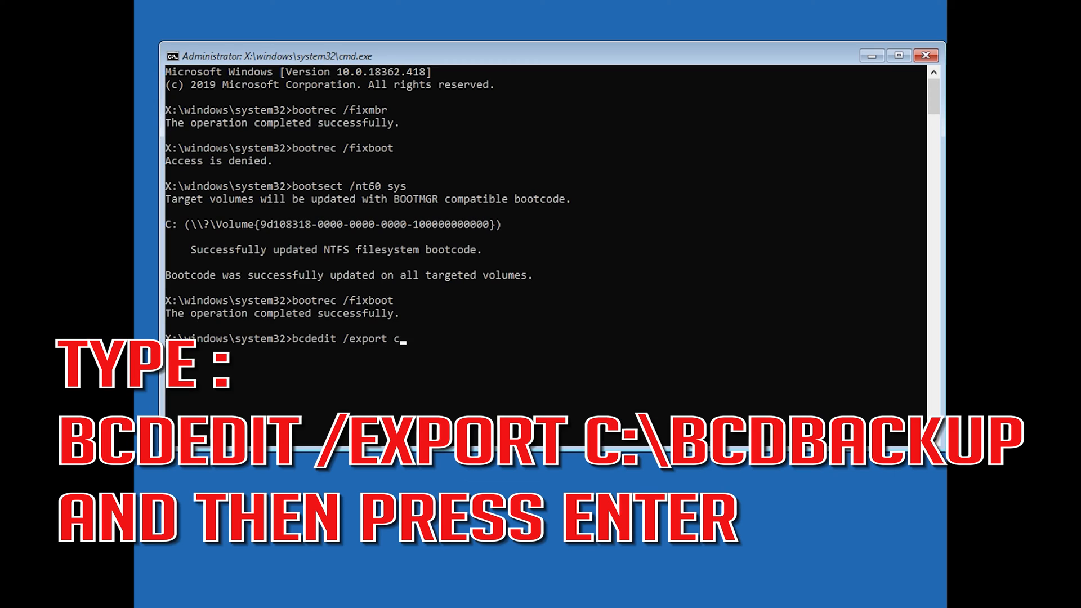
text(:\)
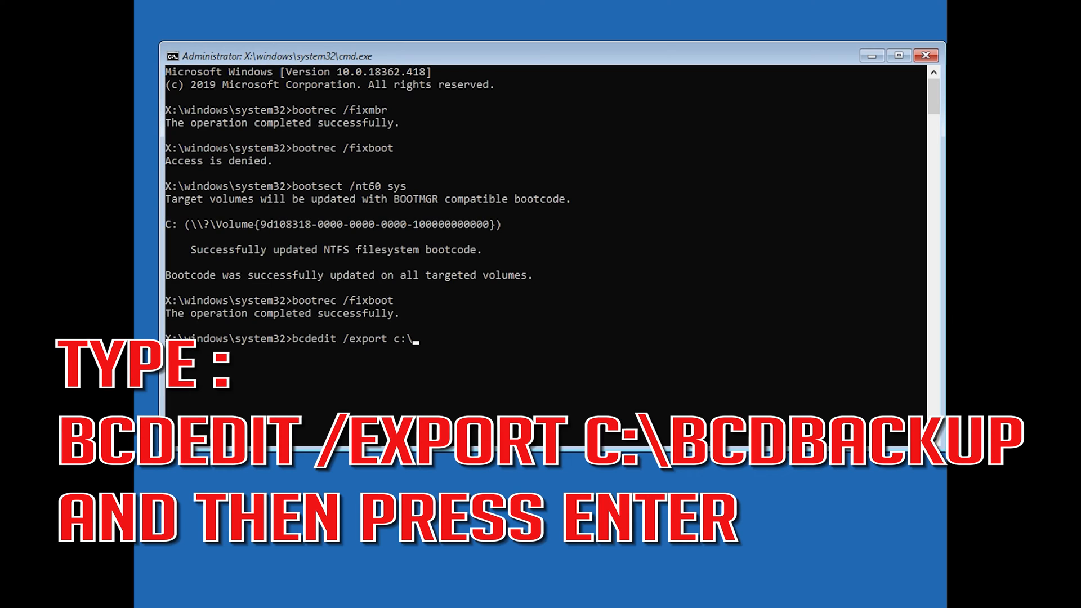
text(bcdbac)
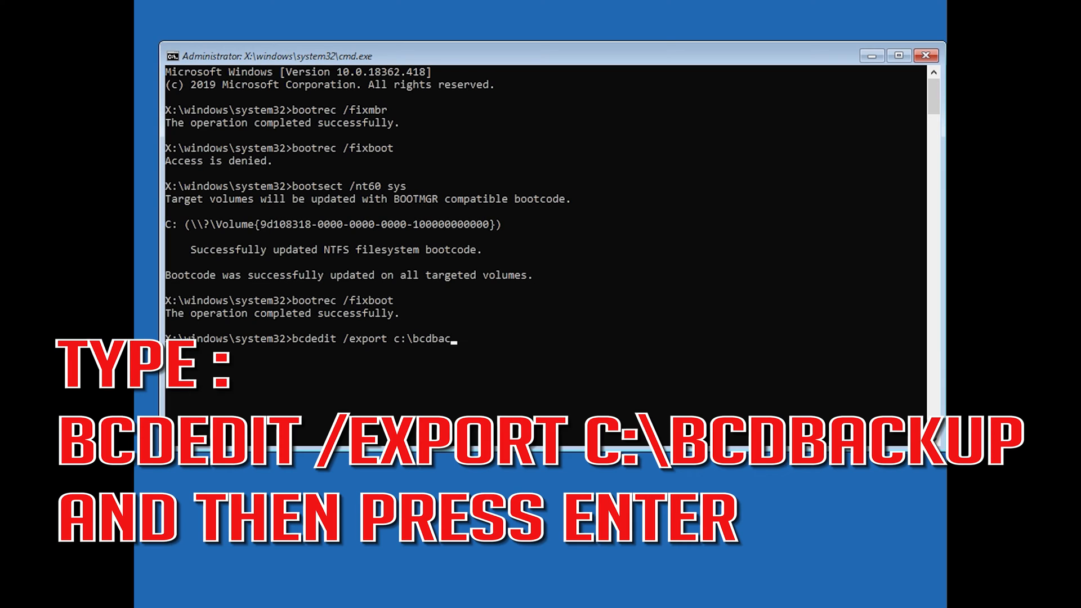
text(kup)
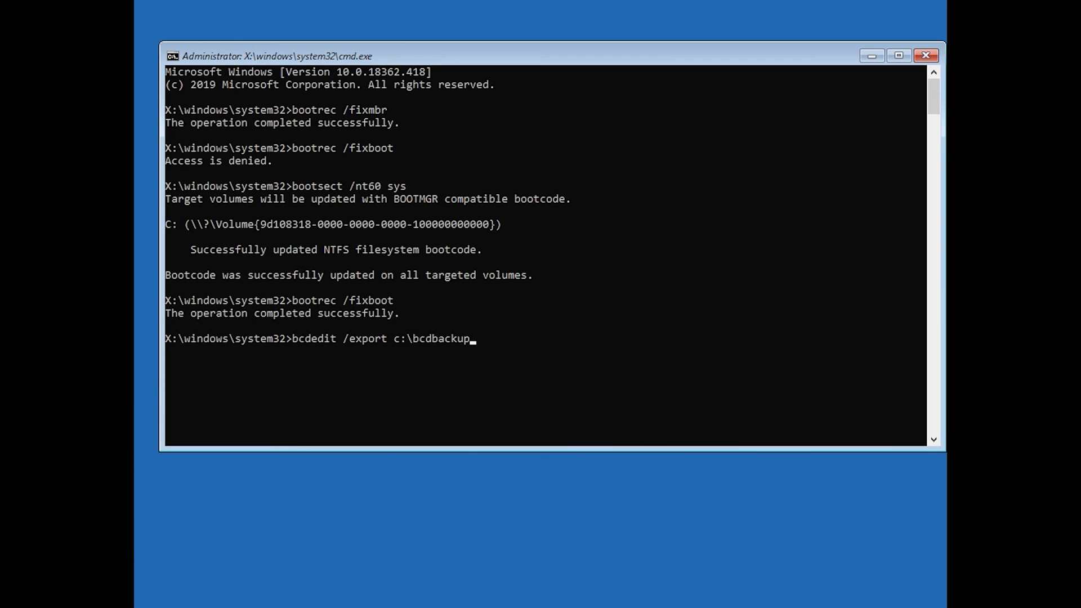
Run the BCD export to c:\bcdbackup, then enter attrib c:\boot\bcd -h -r -s
key(Enter)
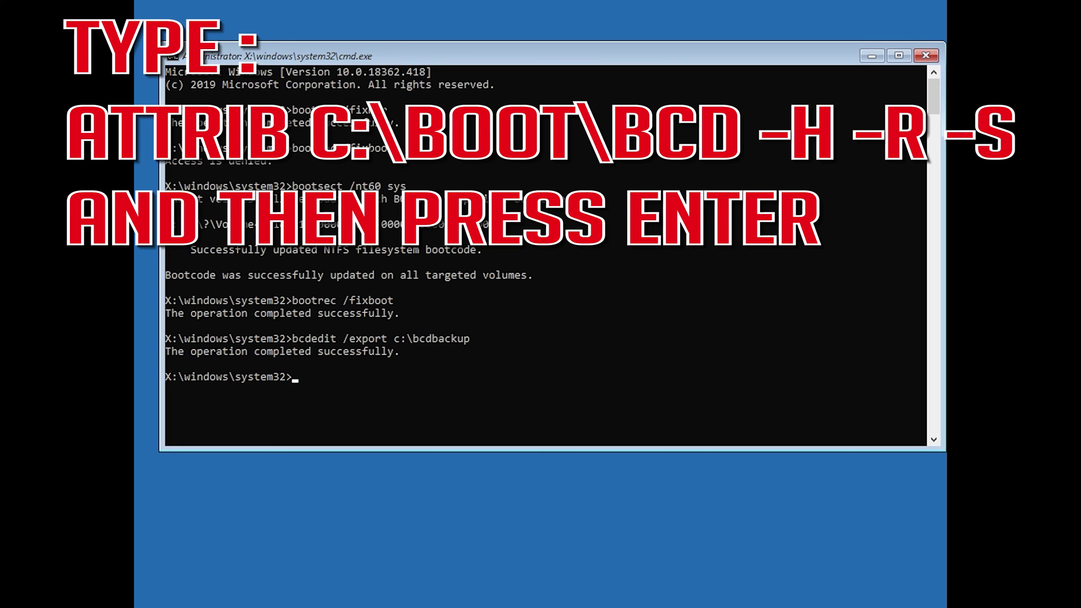
text(a)
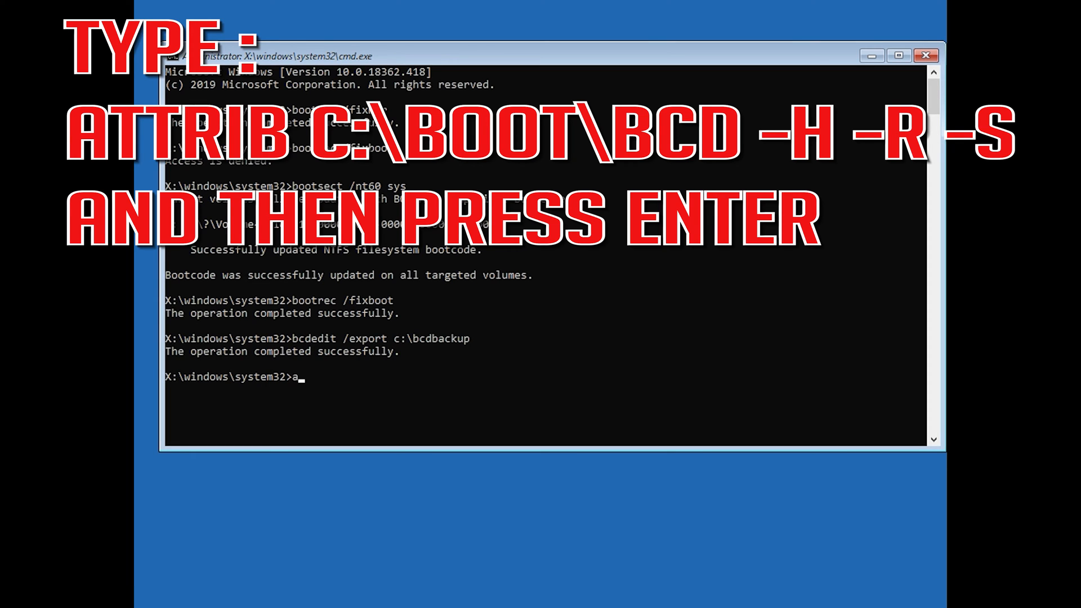
text(ttrib)
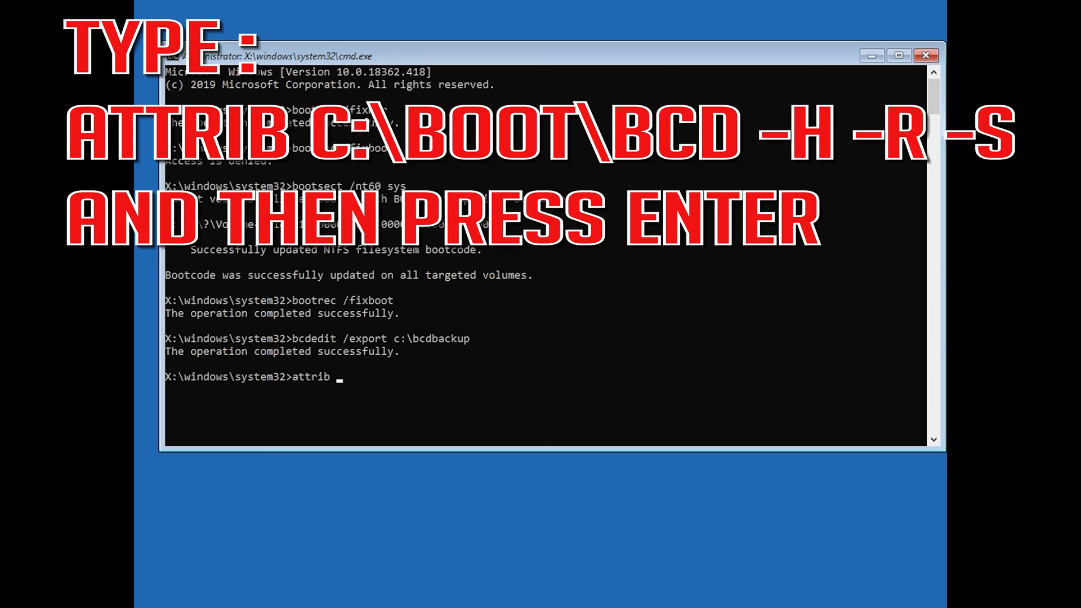
text(c:\)
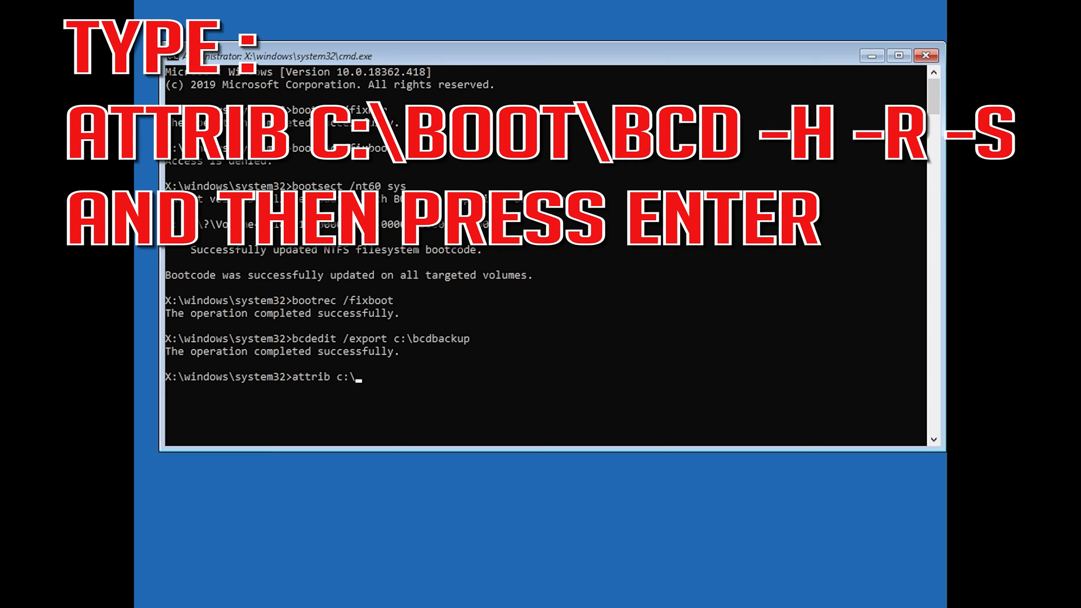
text(boot)
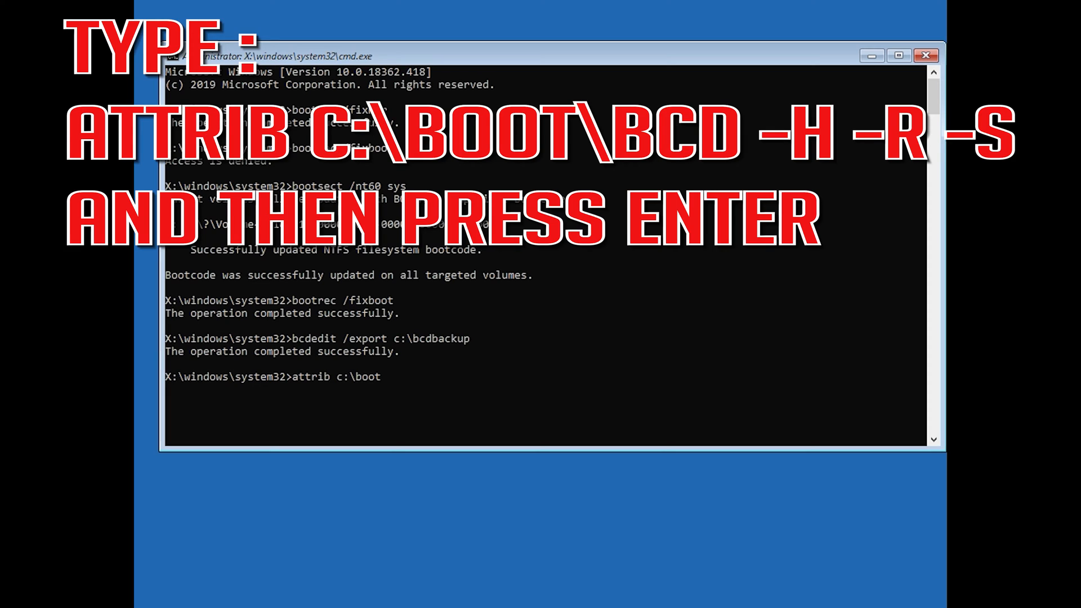
text(\bc)
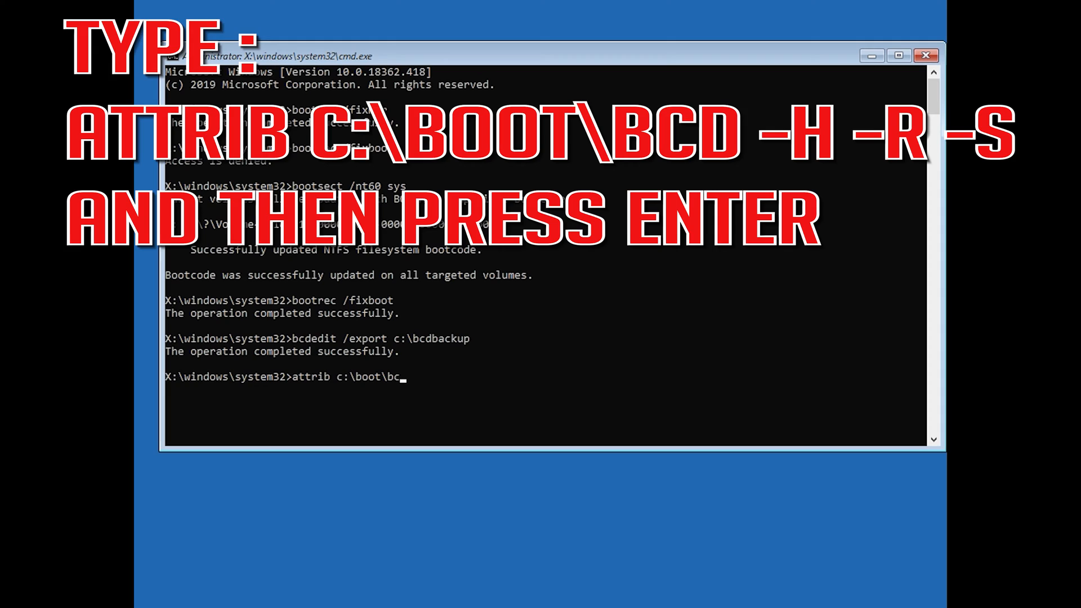
text(d)
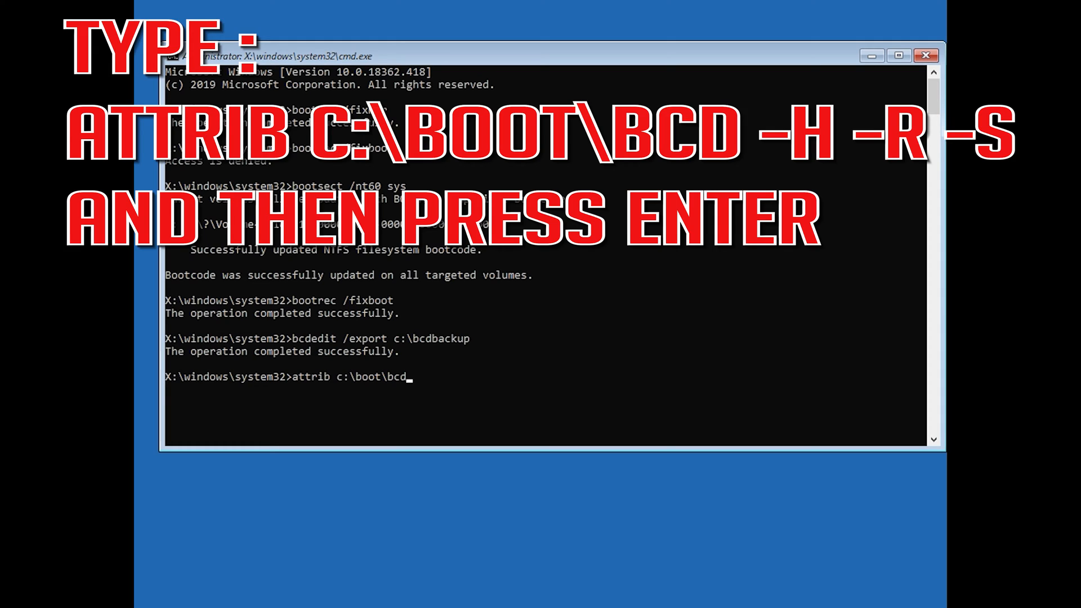
text(-h)
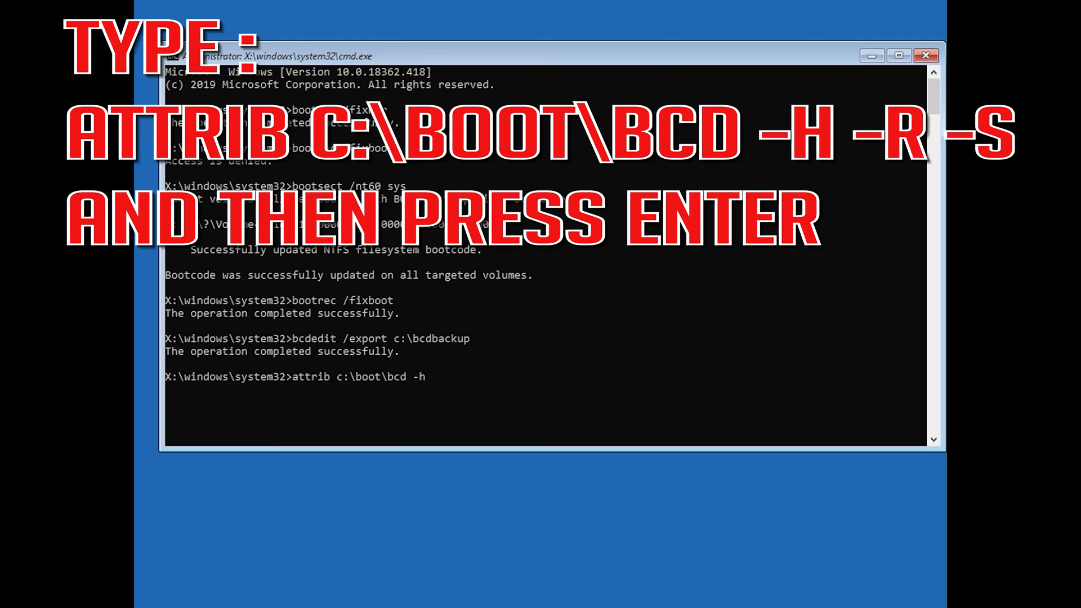
text(-)
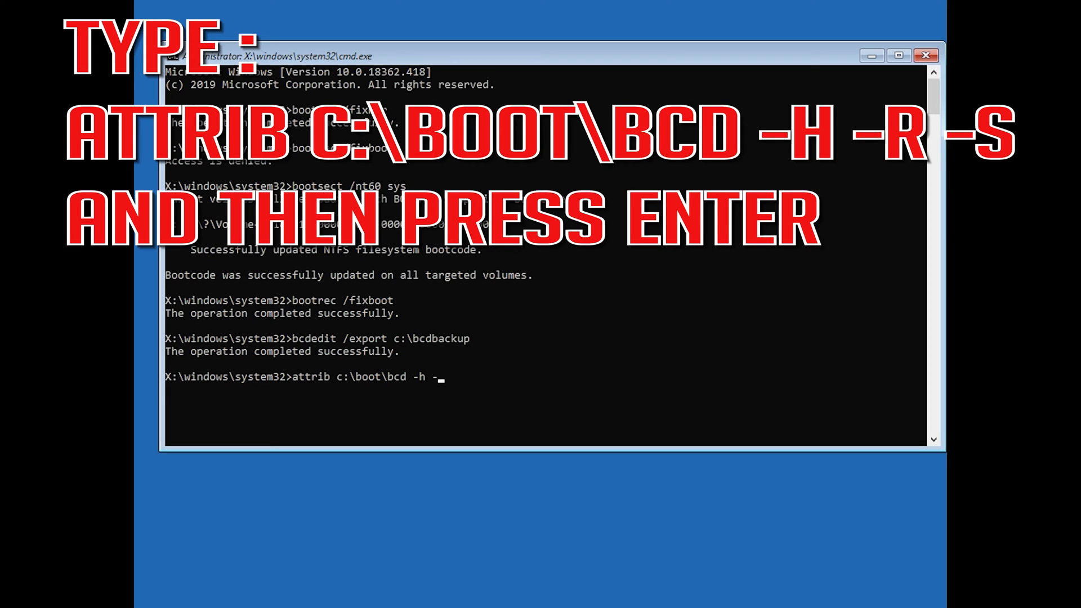
text(r -s)
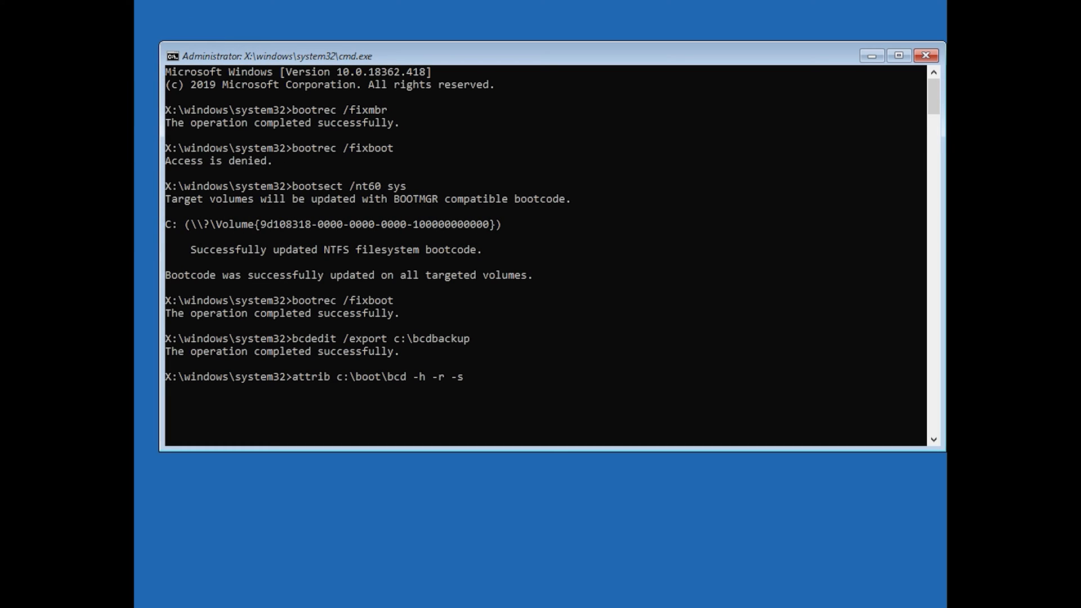
Clear the attributes on c:\boot\bcd and rename it to bcd.old with ren
key(Enter)
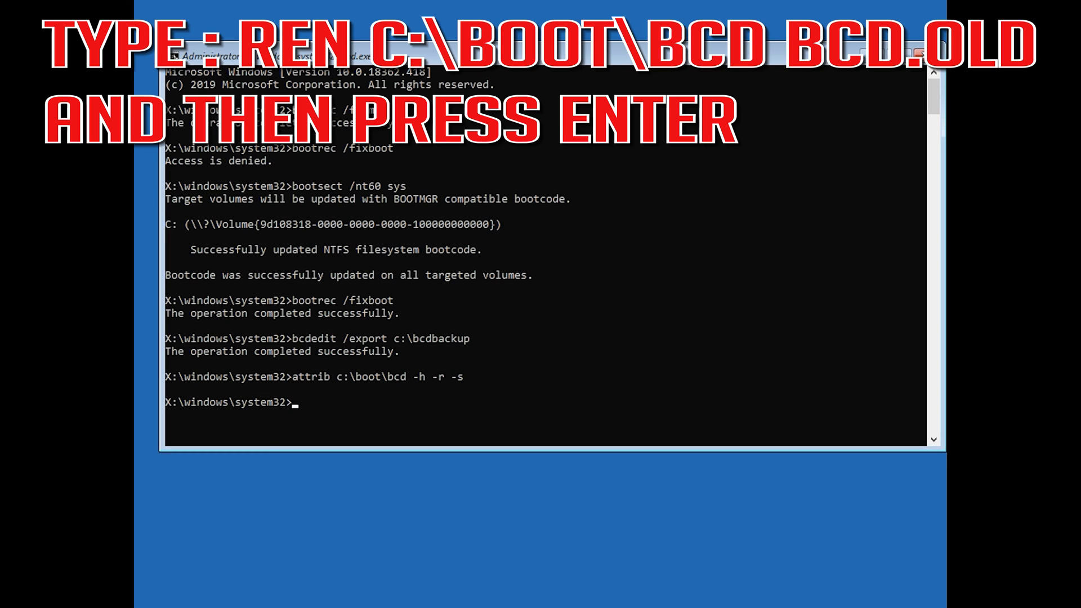
text(ren)
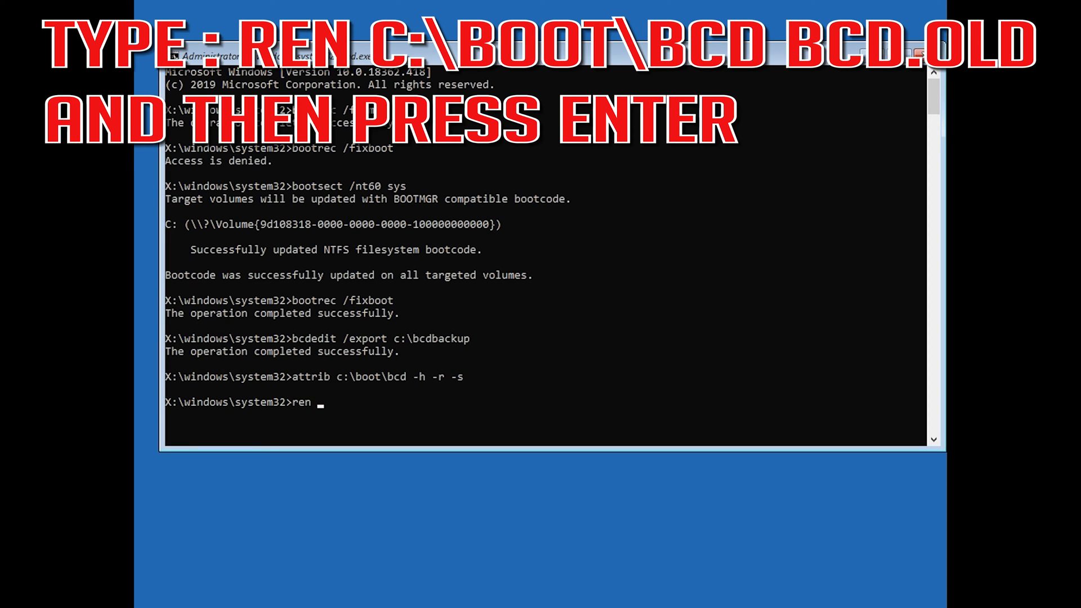
text(c:)
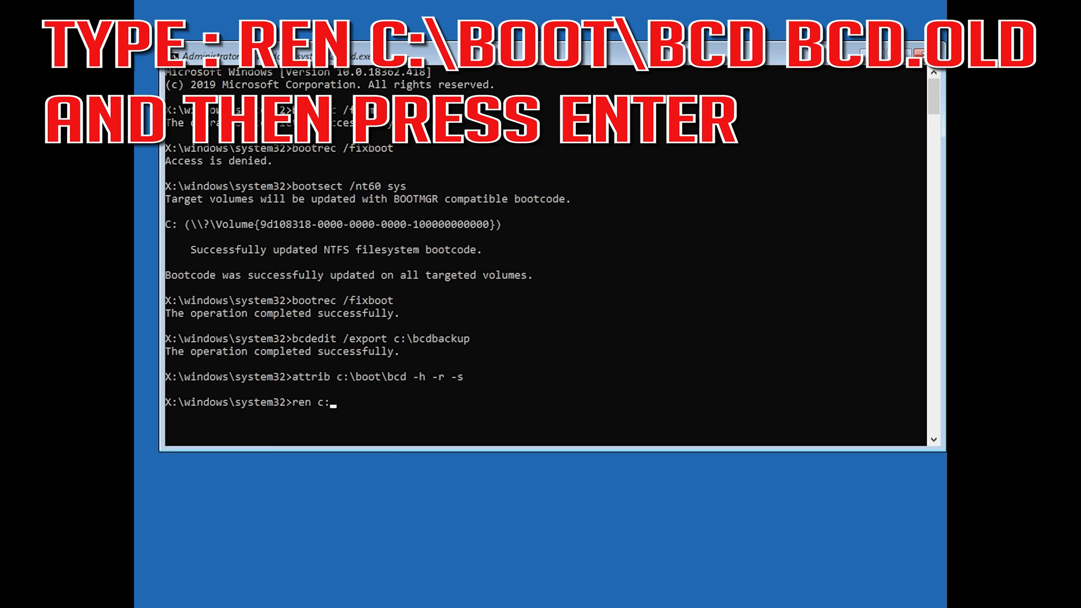
text(\)
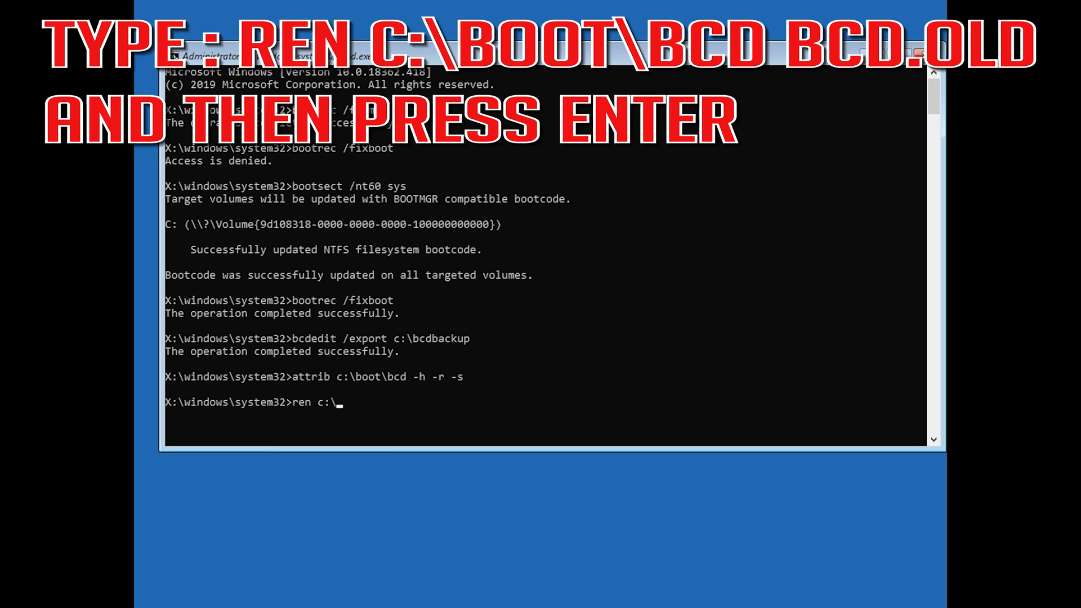
text(boot)
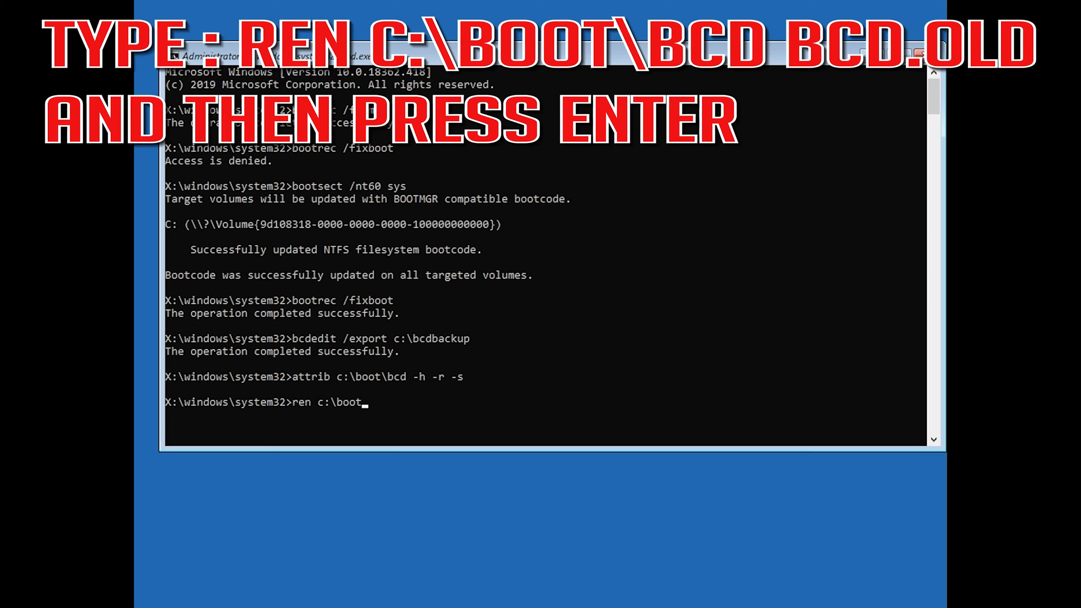
text(\b)
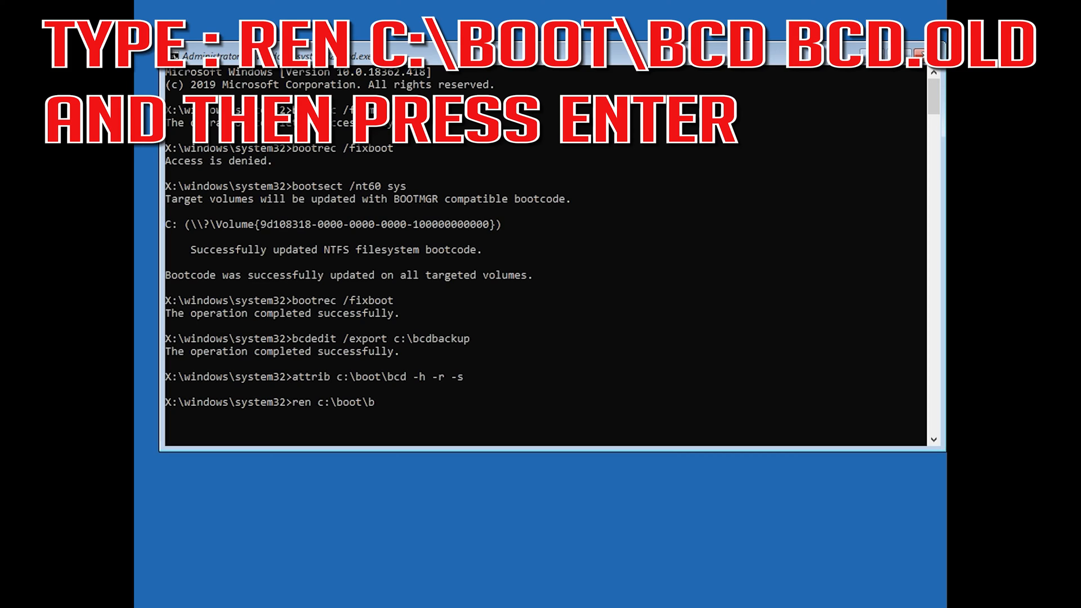
text(cd)
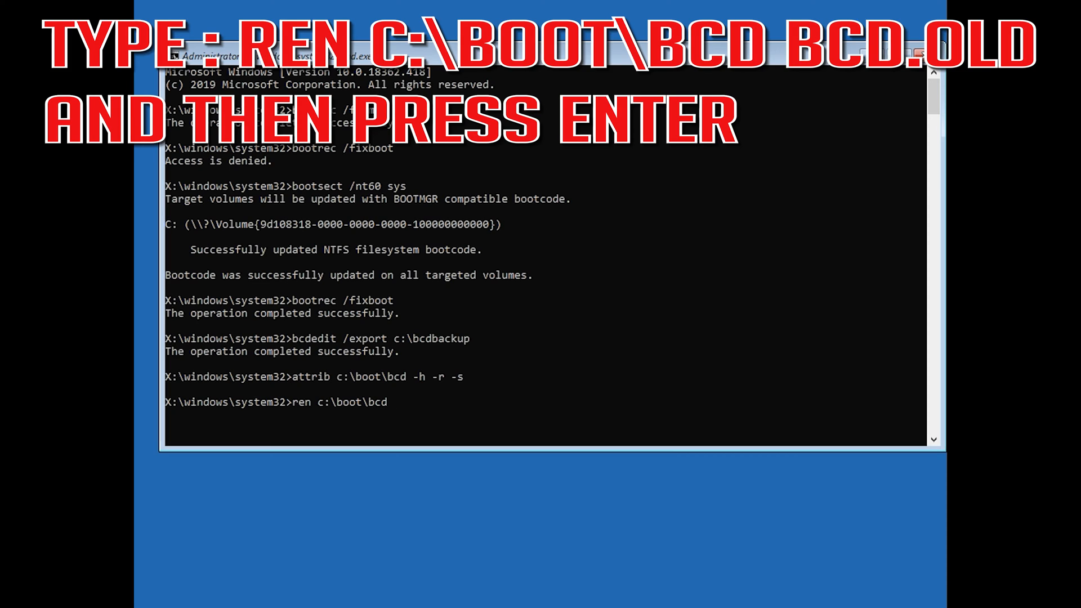
text(bcd.old)
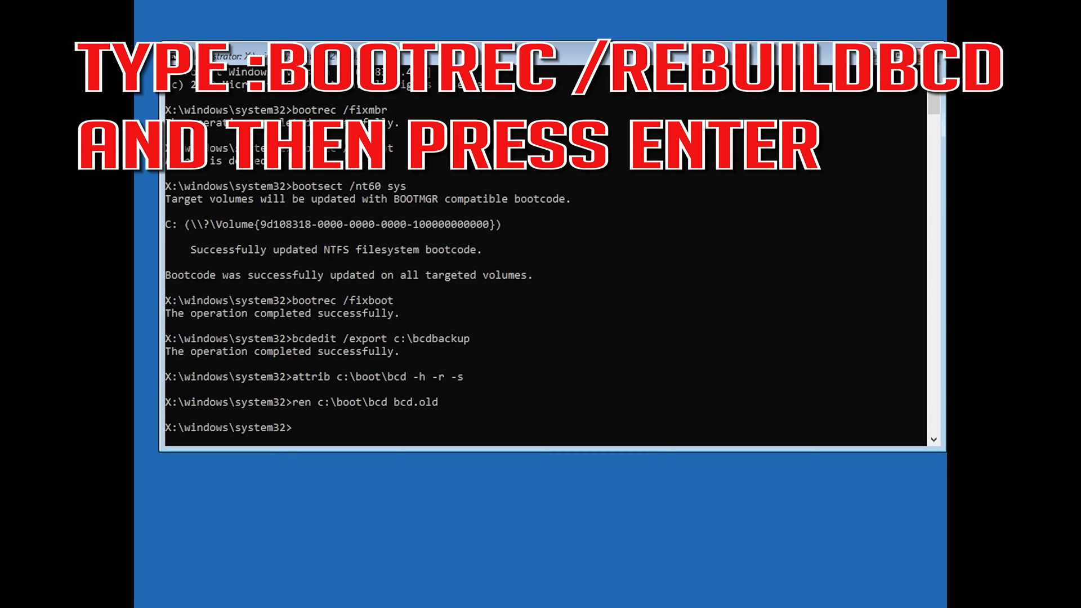
Run bootrec /rebuildbcd so the scan finds the Windows installation at D:\Windows
text(b)
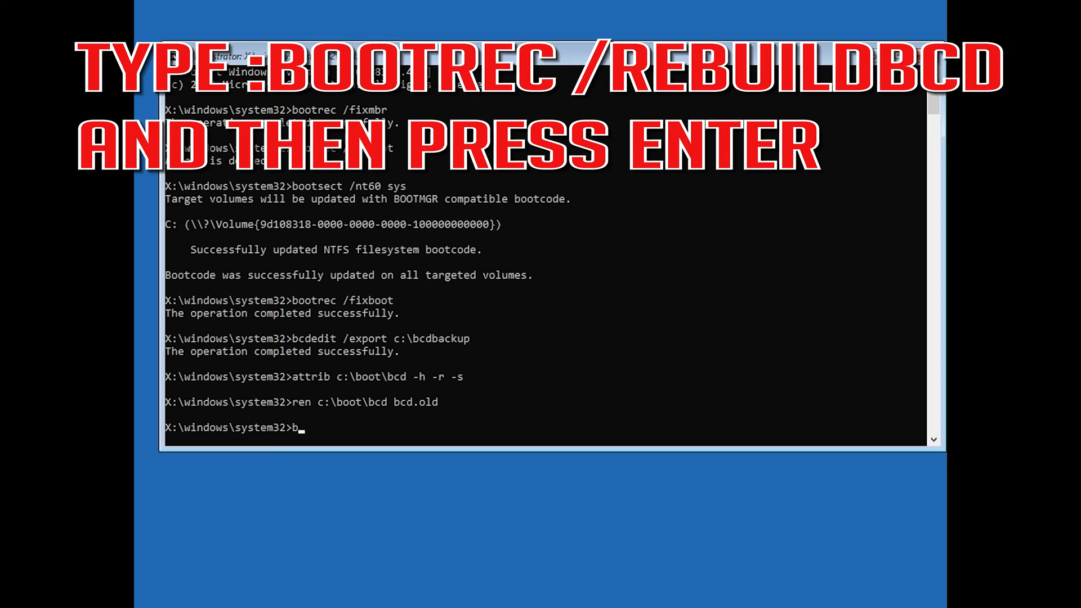
text(oot)
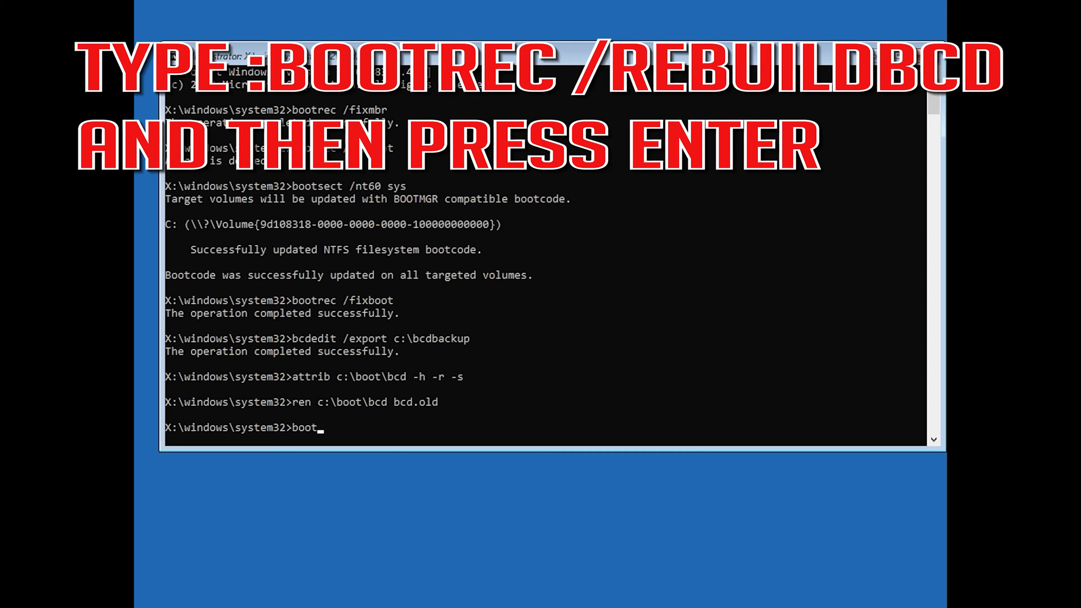
text(rec)
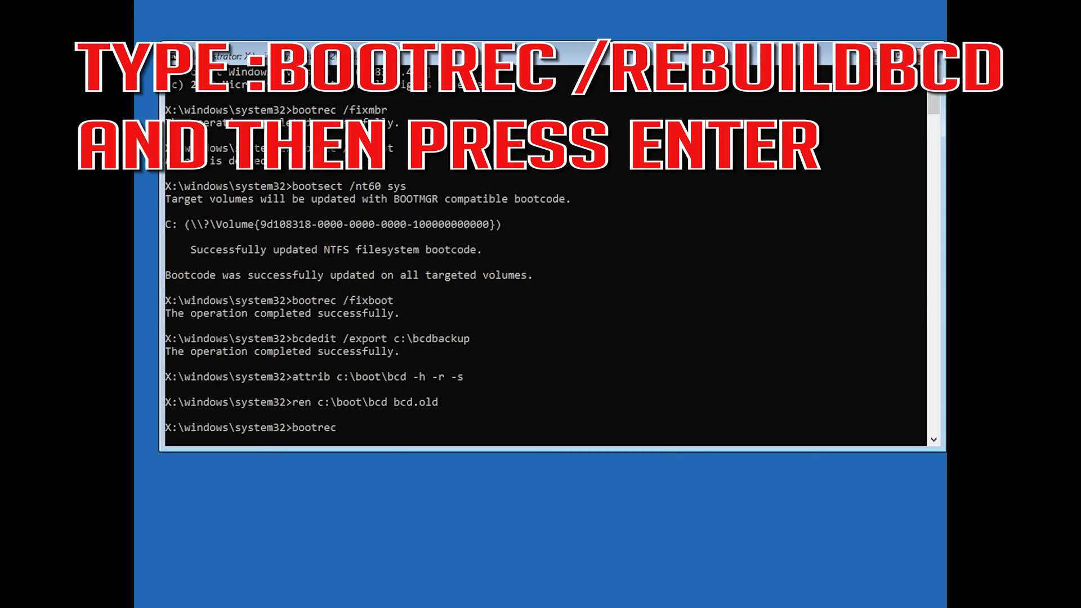
text(/)
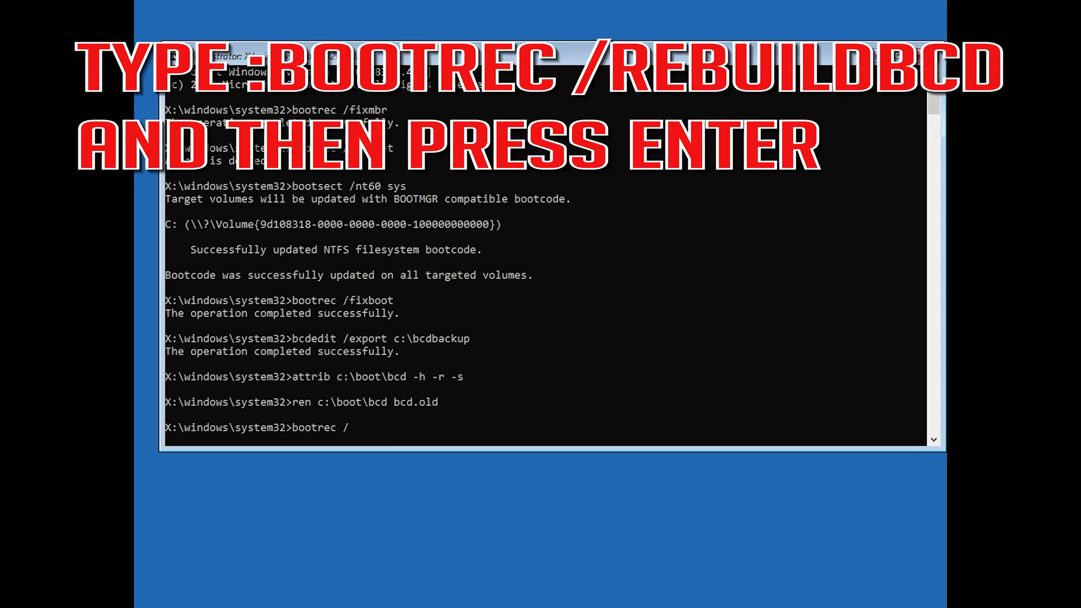
text(re)
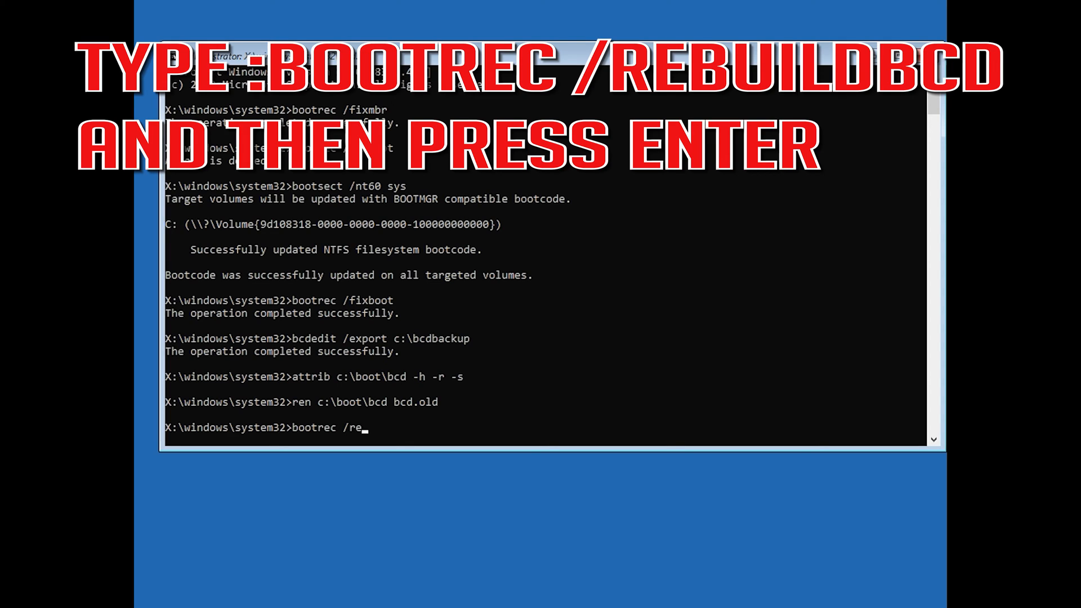
text(build)
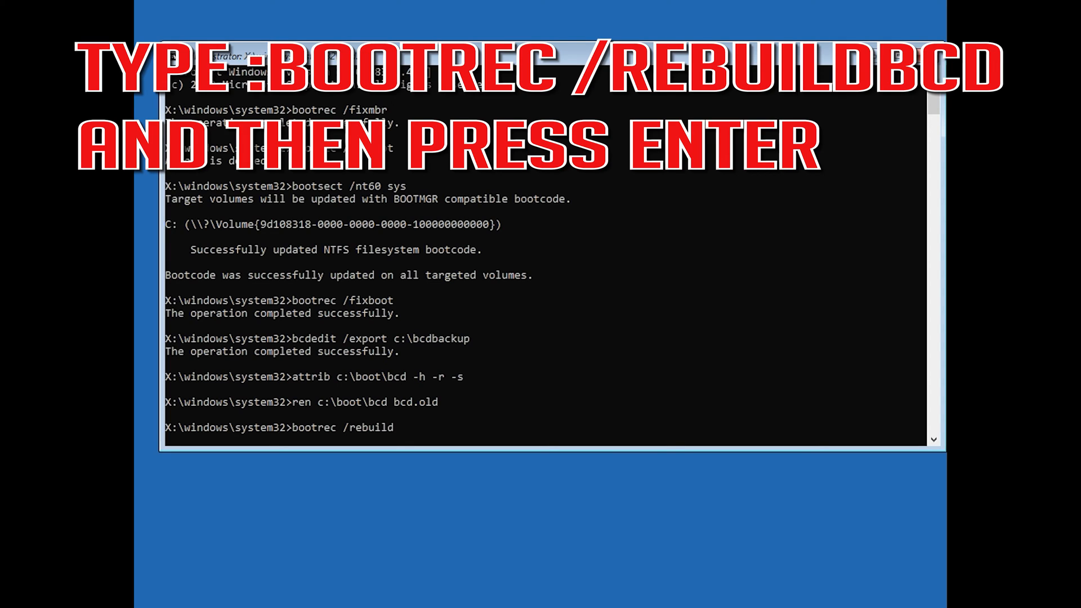
text(bcd)
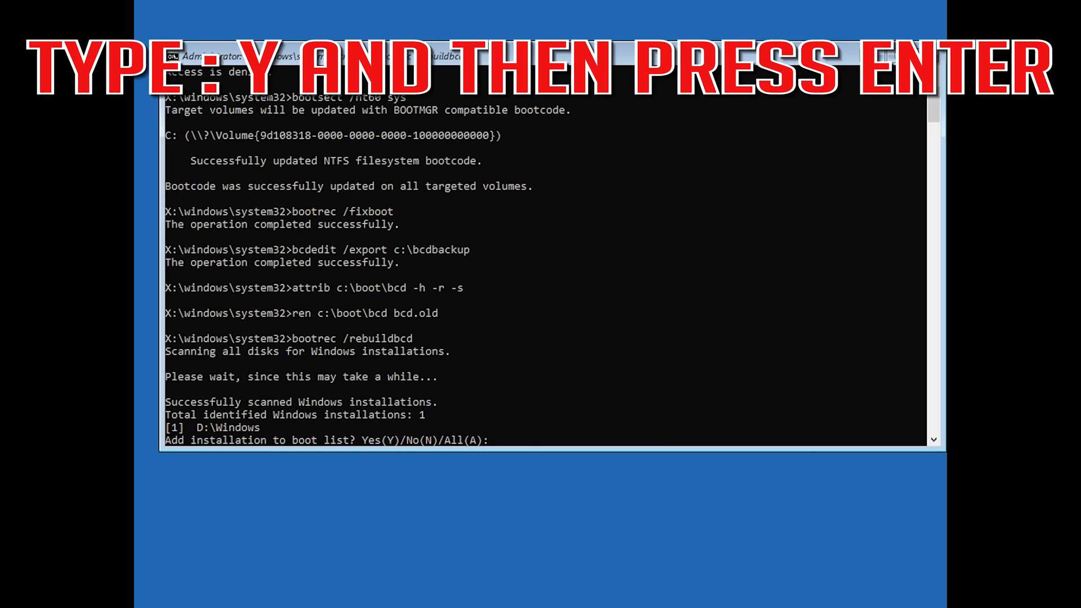
Confirm adding D:\Windows to the boot list with Y, then exit the Command Prompt
text(y)
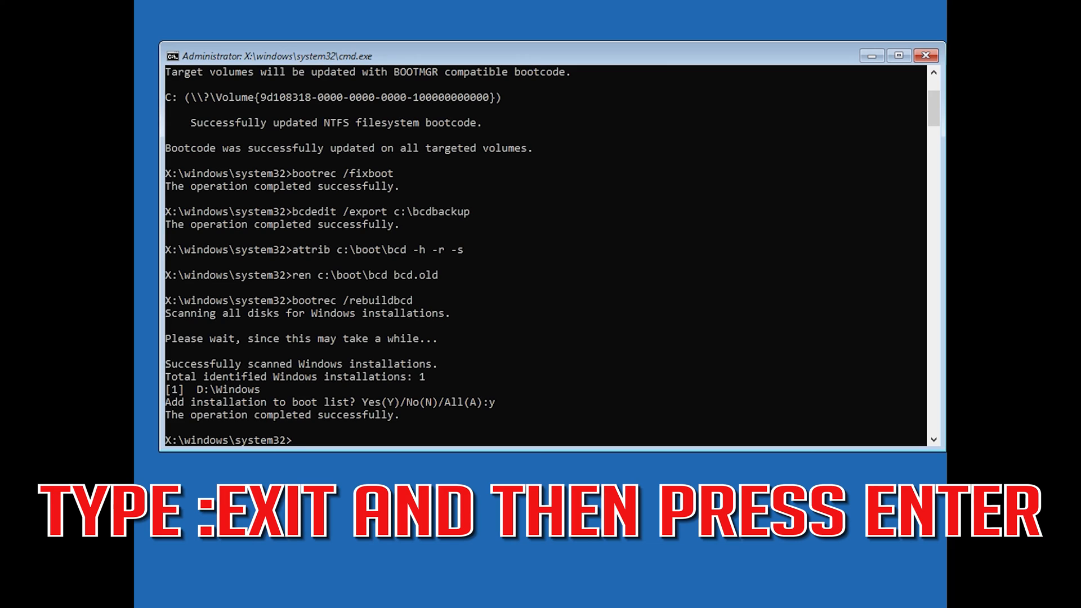
text(ex)
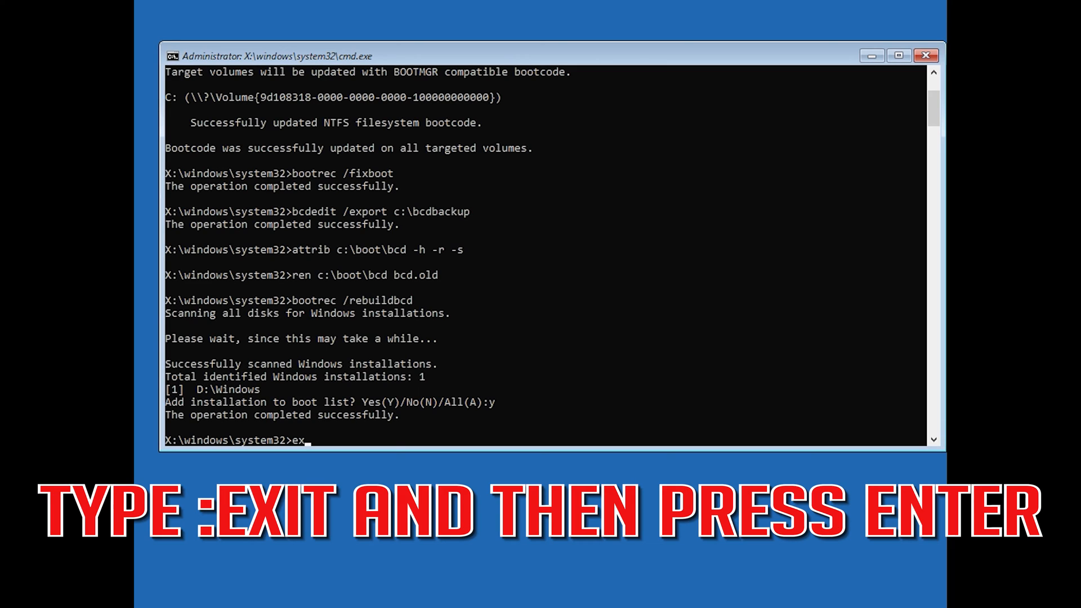
text(it)
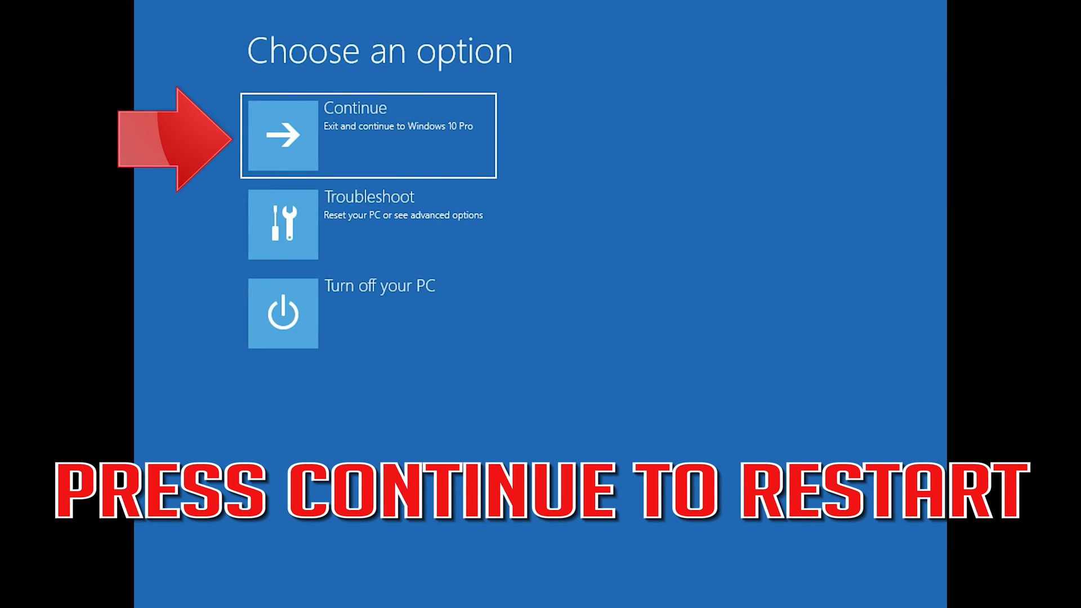
mouse_move(506, 120)
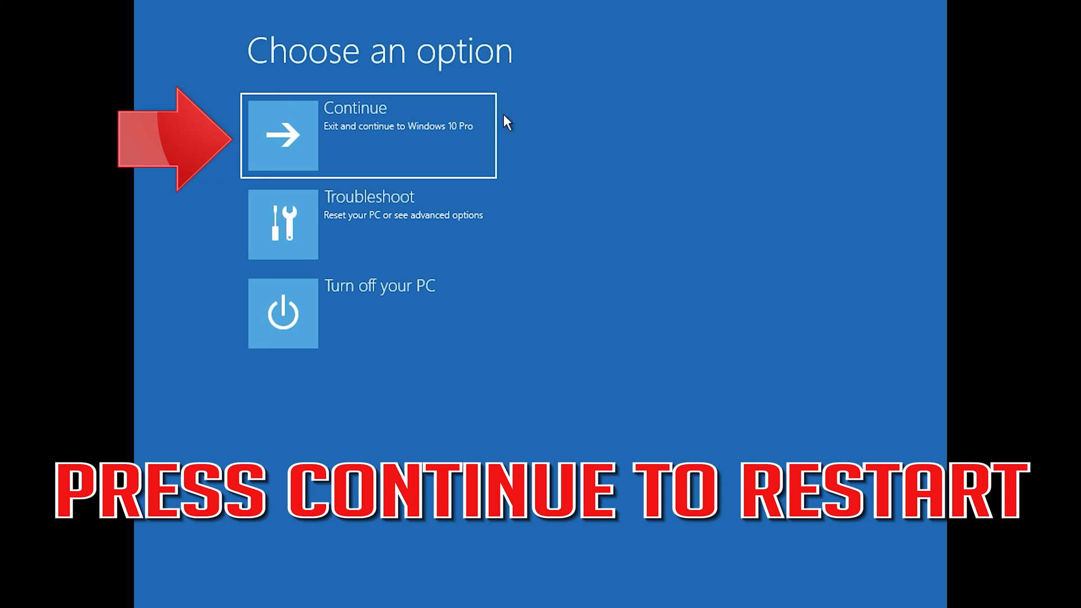
mouse_move(403, 131)
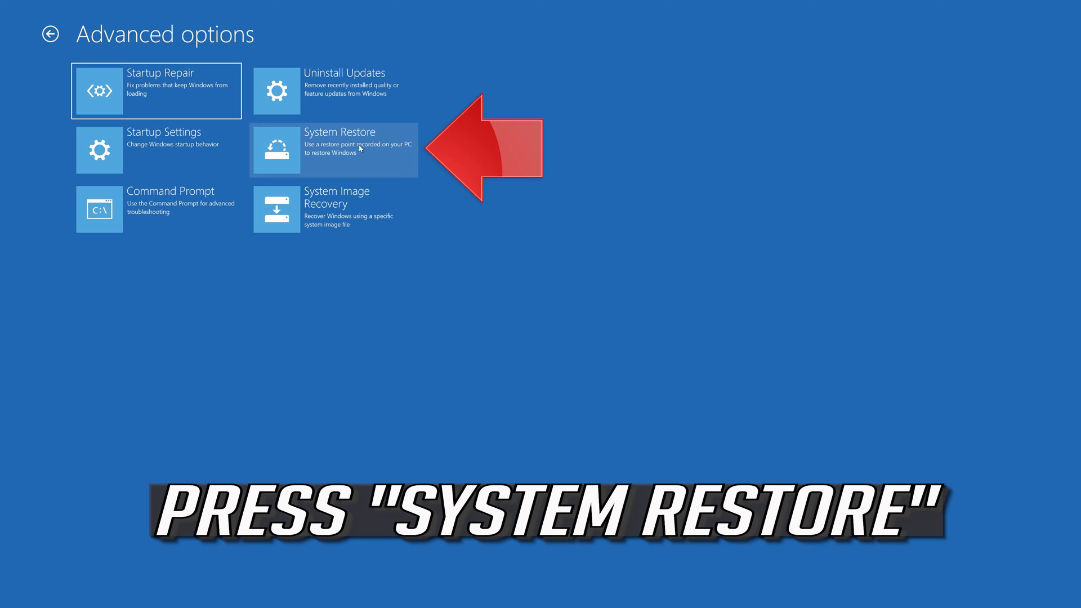
mouse_move(355, 164)
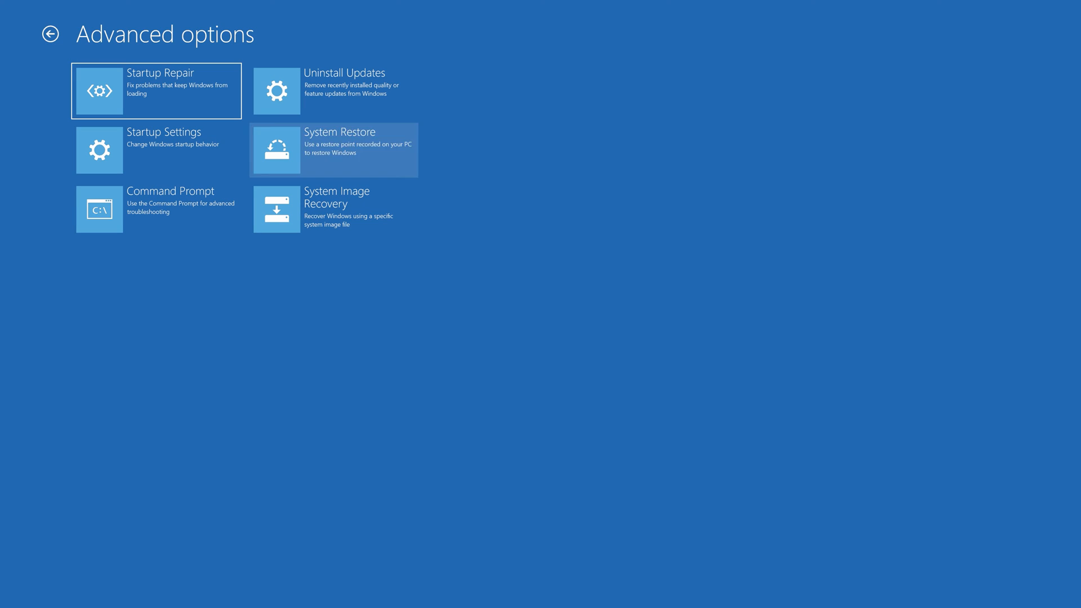
Launch System Restore and continue past the account sign-in with a blank password
click(334, 148)
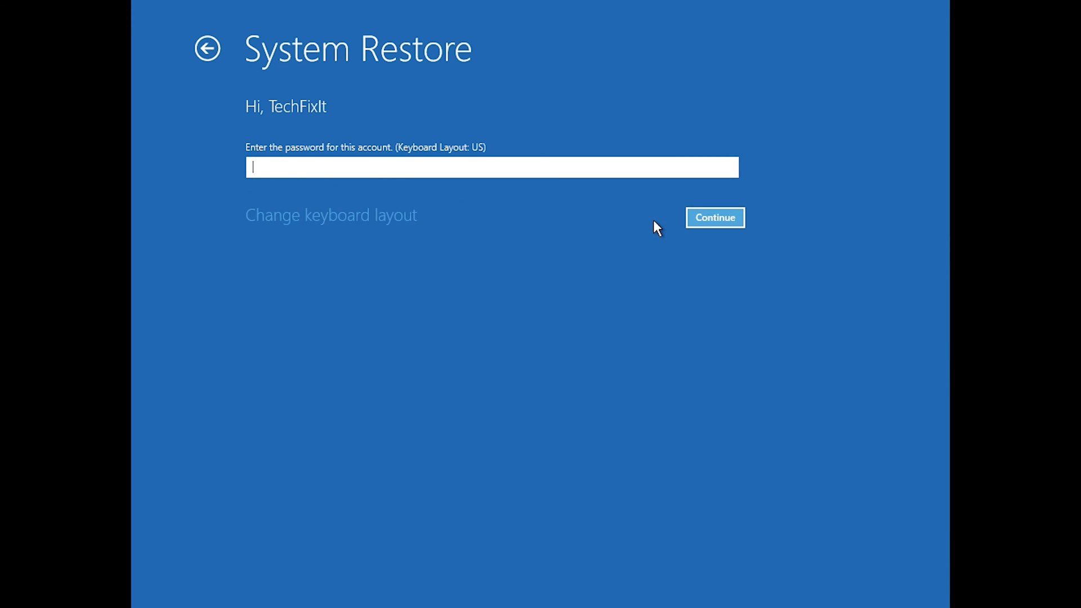
mouse_move(705, 223)
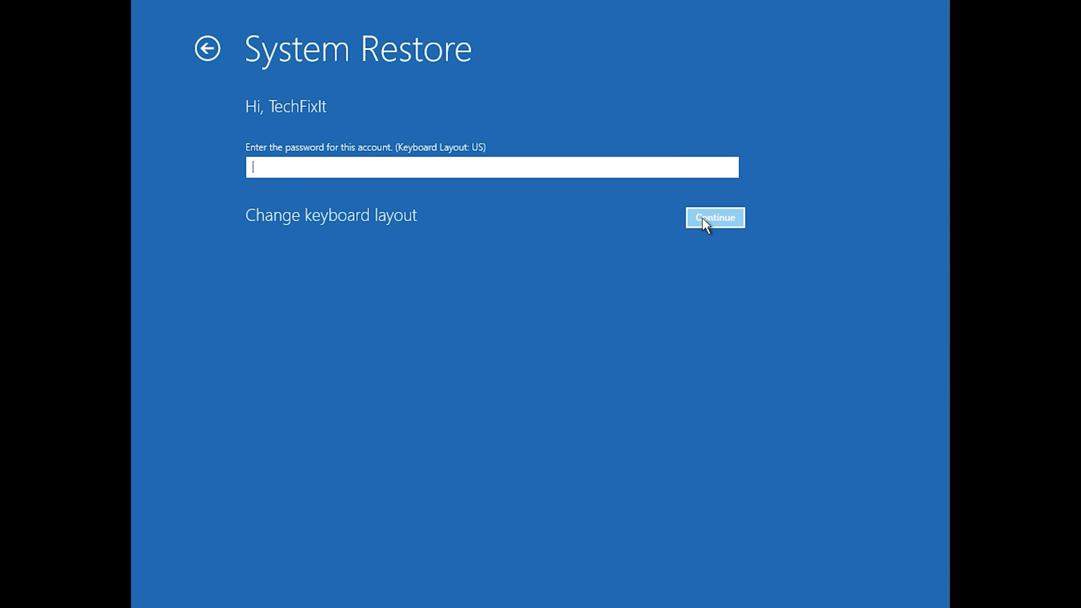
click(714, 217)
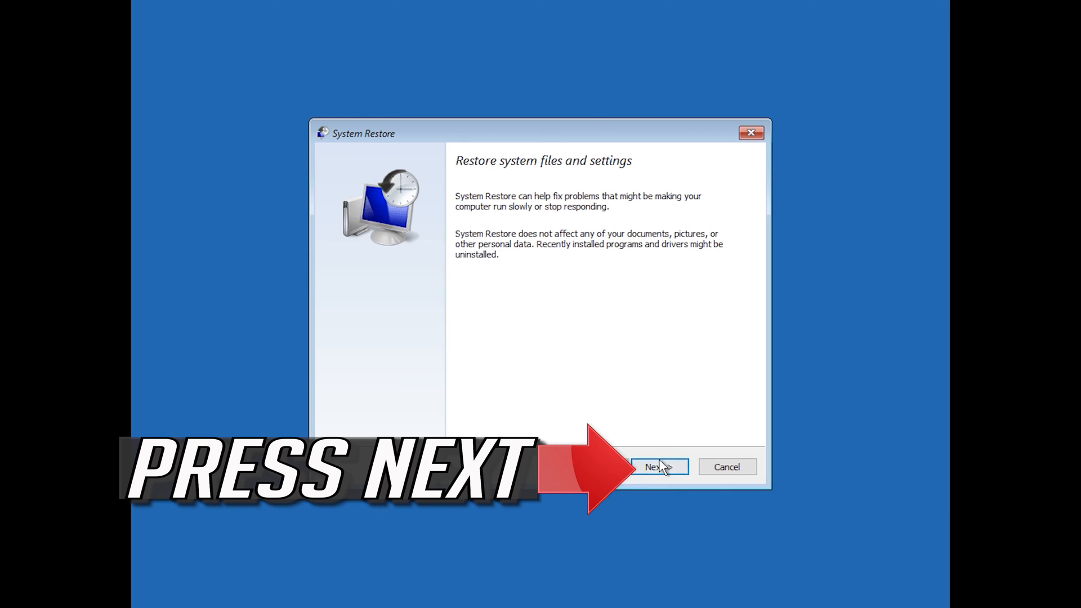
Choose the 1/10/2020 12:21:42 AM restore point and finish the wizard to confirm it
click(659, 466)
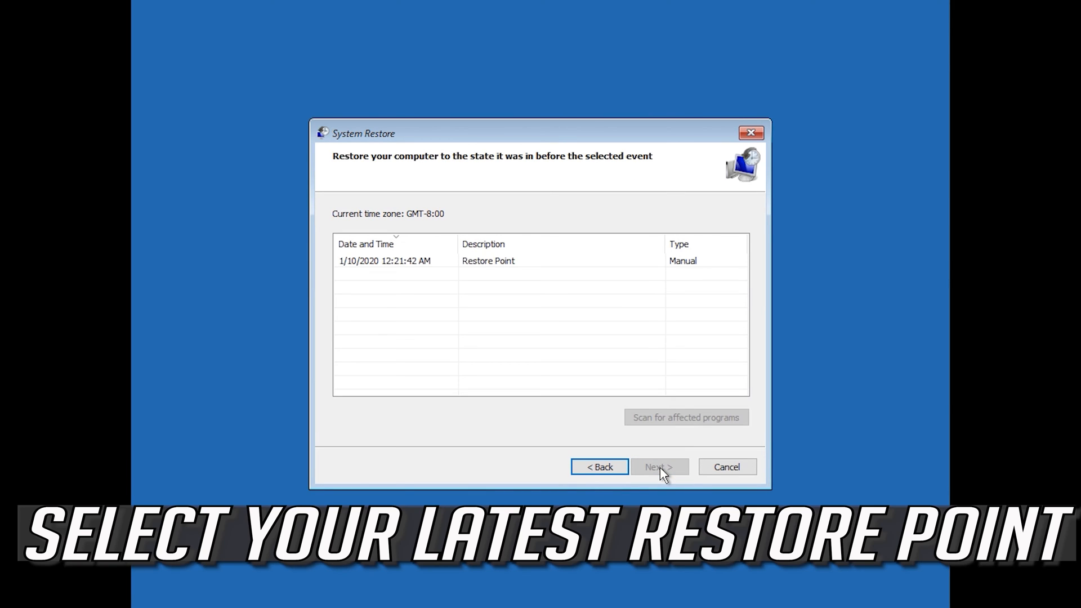
click(385, 262)
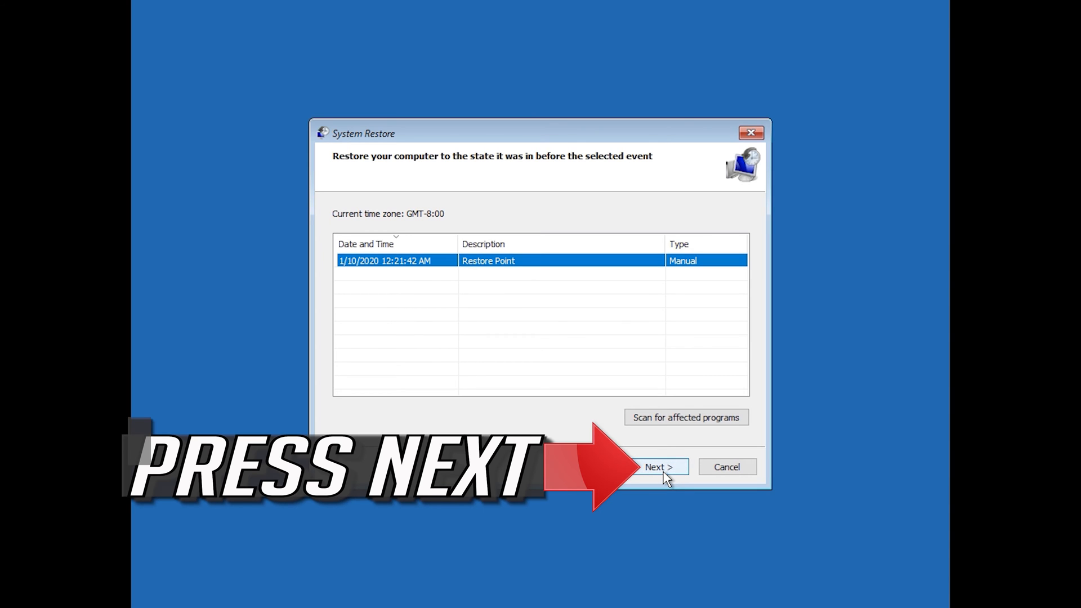
click(660, 466)
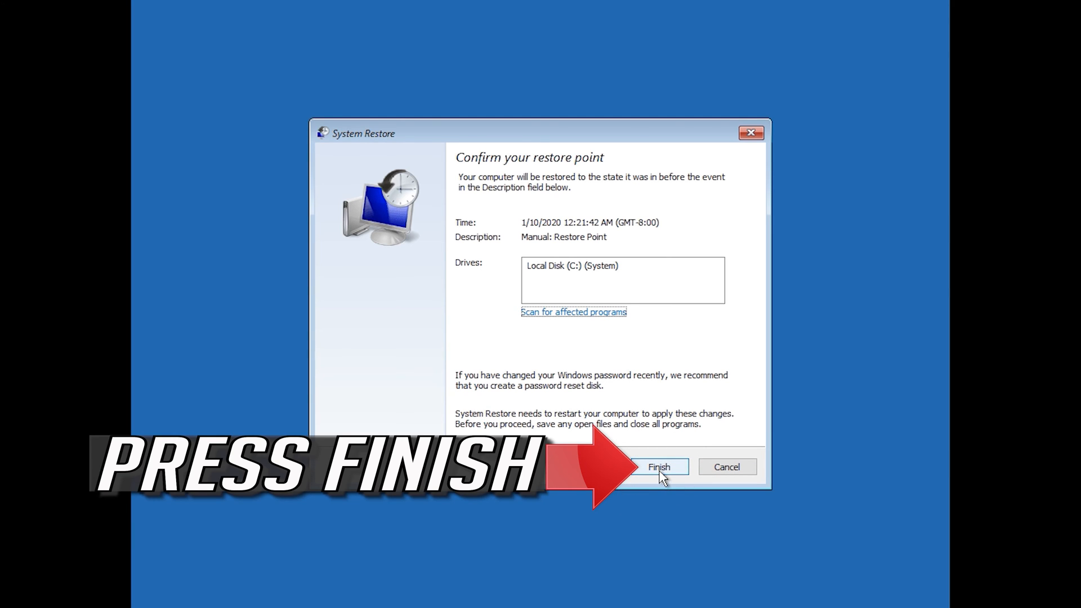
click(659, 466)
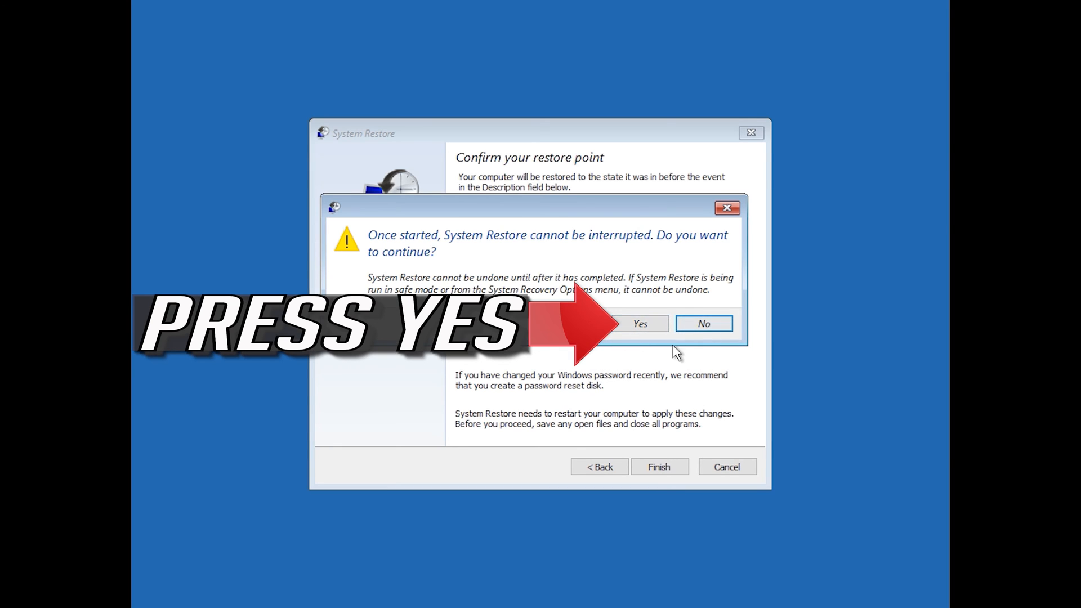
Answer Yes to the warning so the uninterruptible restore to 1/10/2020 runs to completion
click(640, 324)
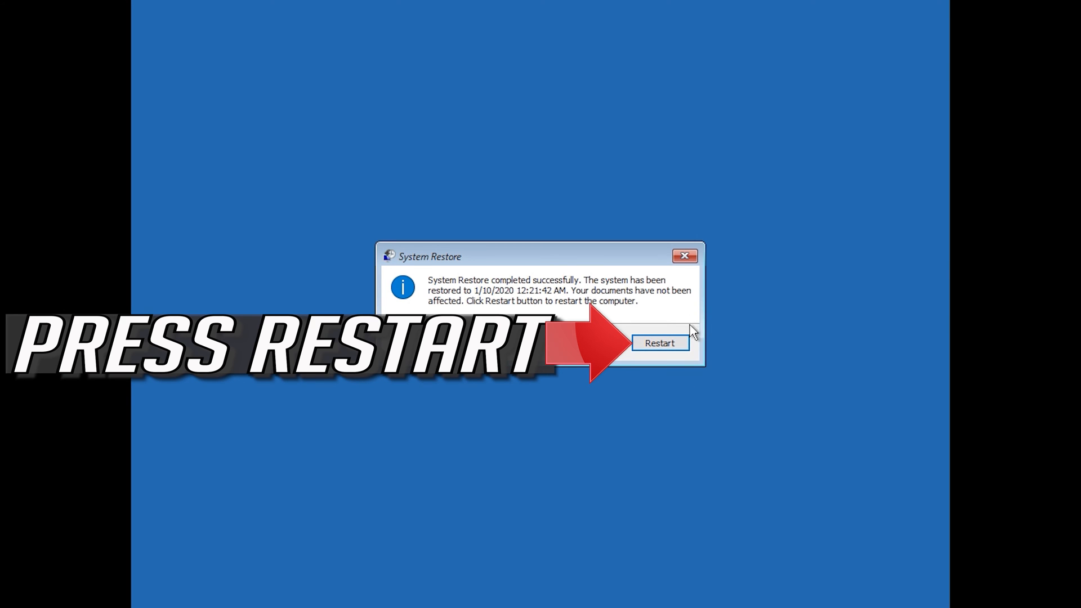
Restart the computer from the System Restore completion dialog and reach the desktop
click(659, 342)
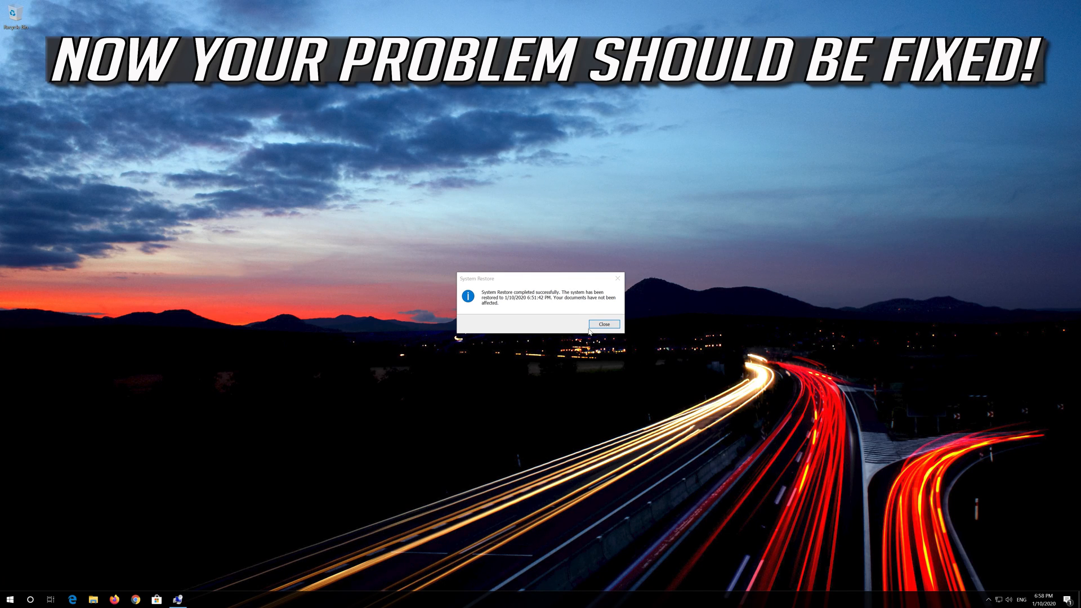
Close the System Restore success message, leaving a clear Windows 10 desktop
click(603, 325)
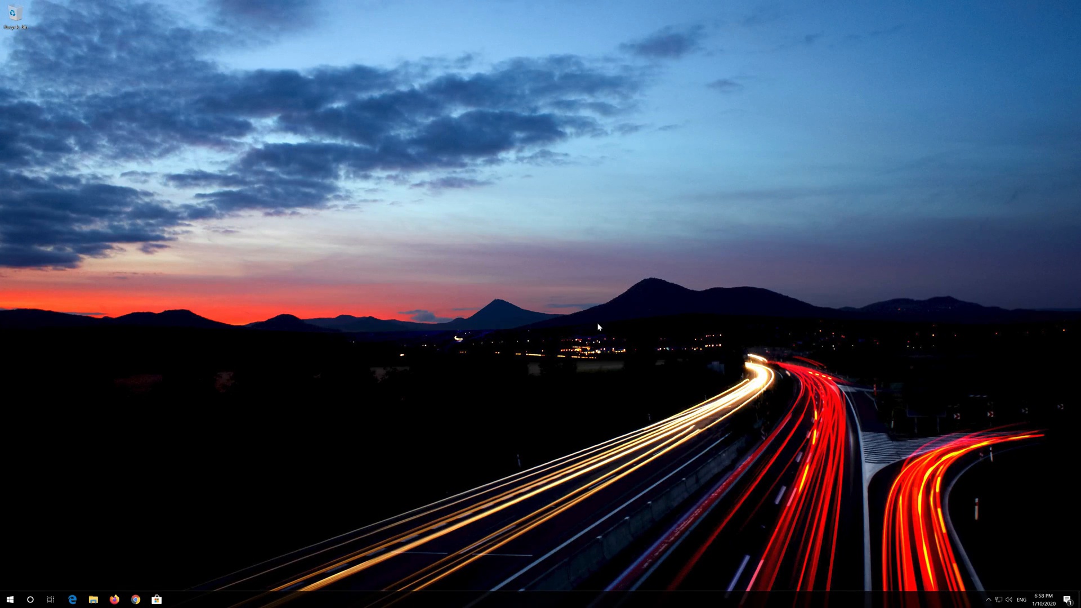